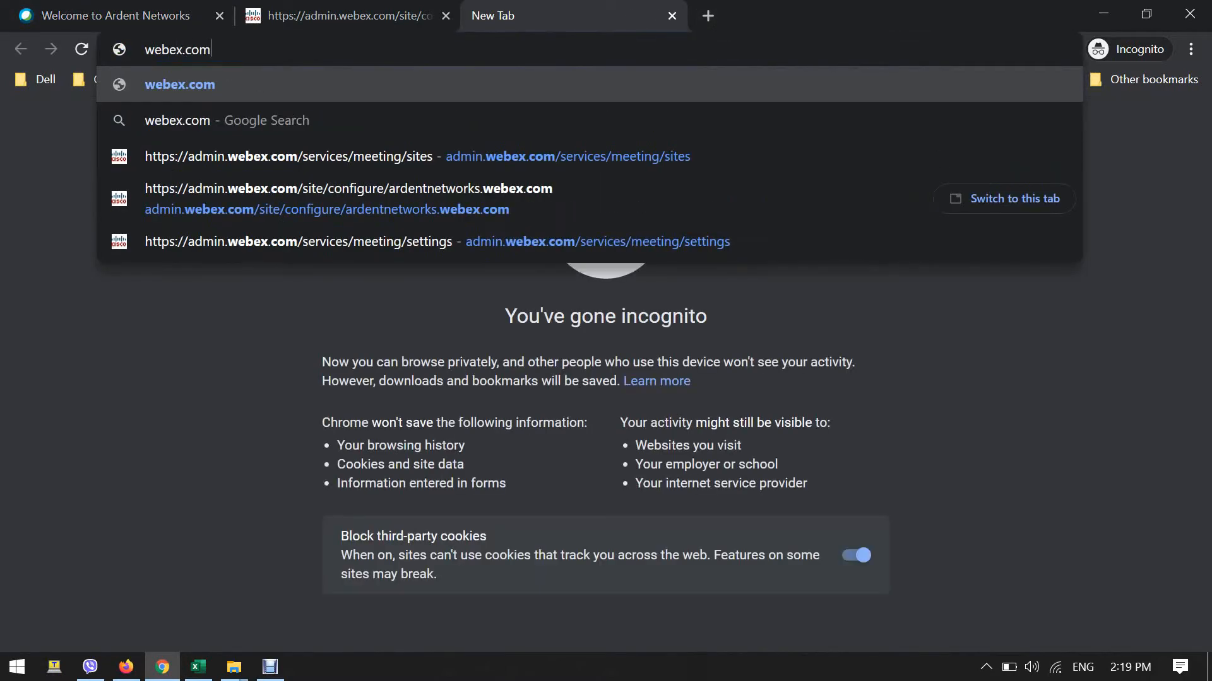
Step: Load webex.com in the new incognito Chrome tab
key("Enter")
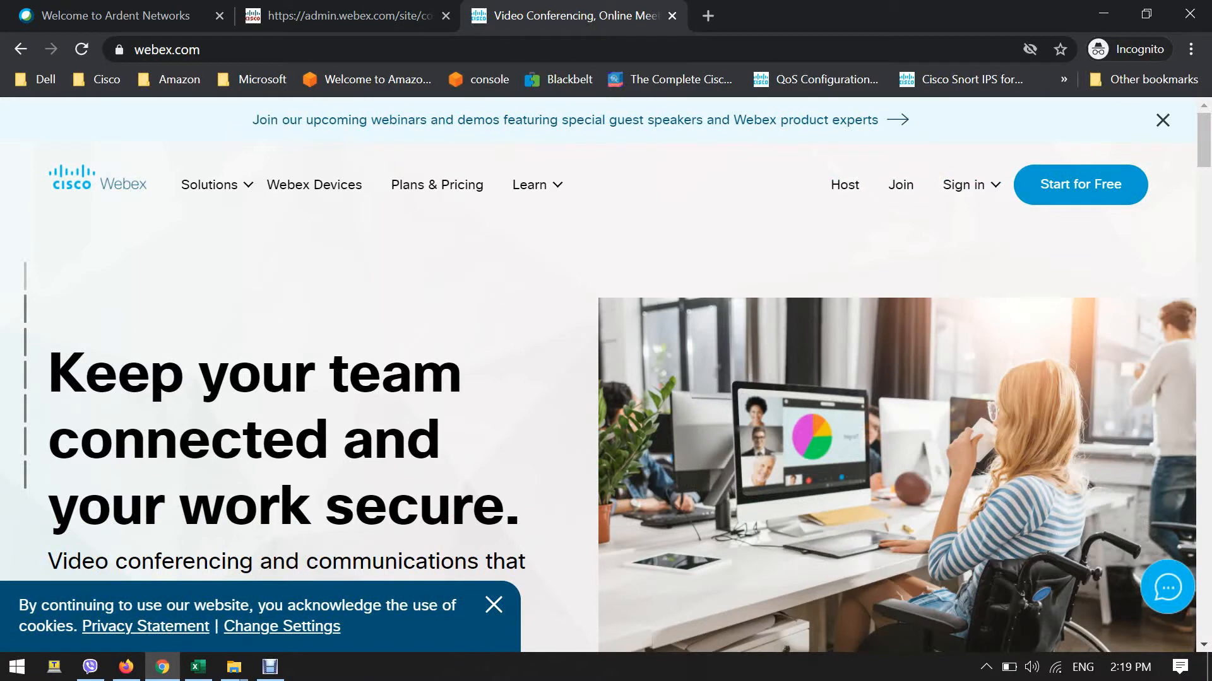
Step: Sign in to the ardentnetworks Webex site to reach the Personal Room dashboard
left_click(844, 185)
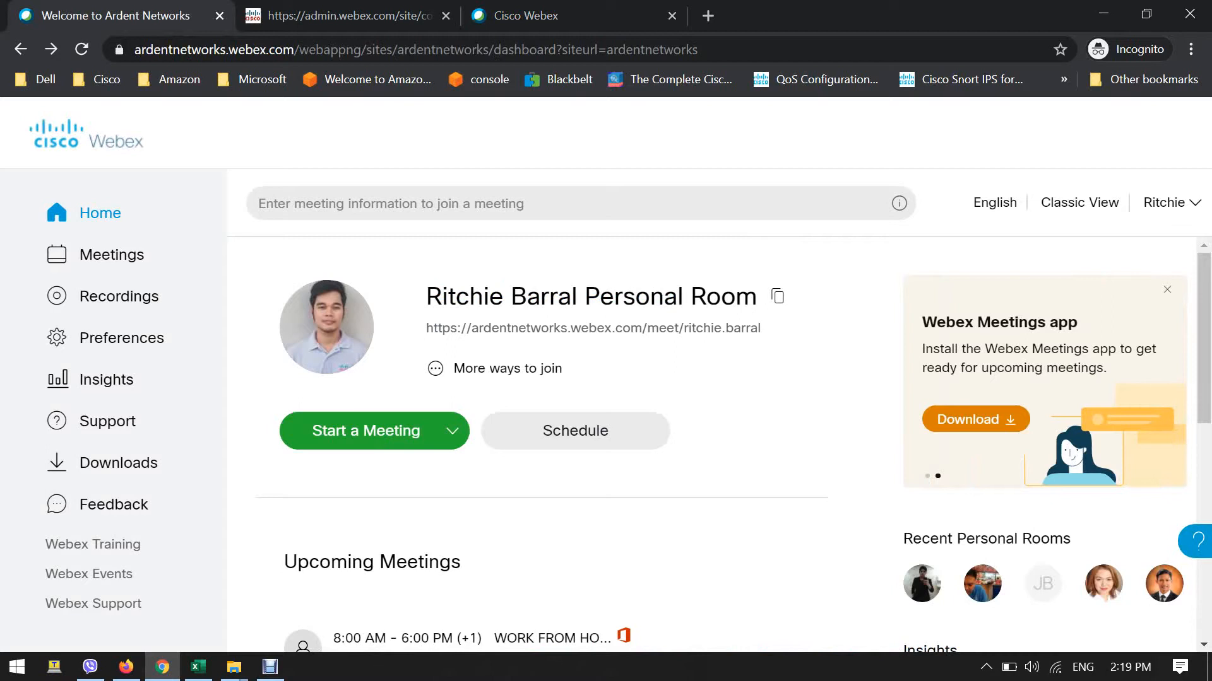
double_click(467, 328)
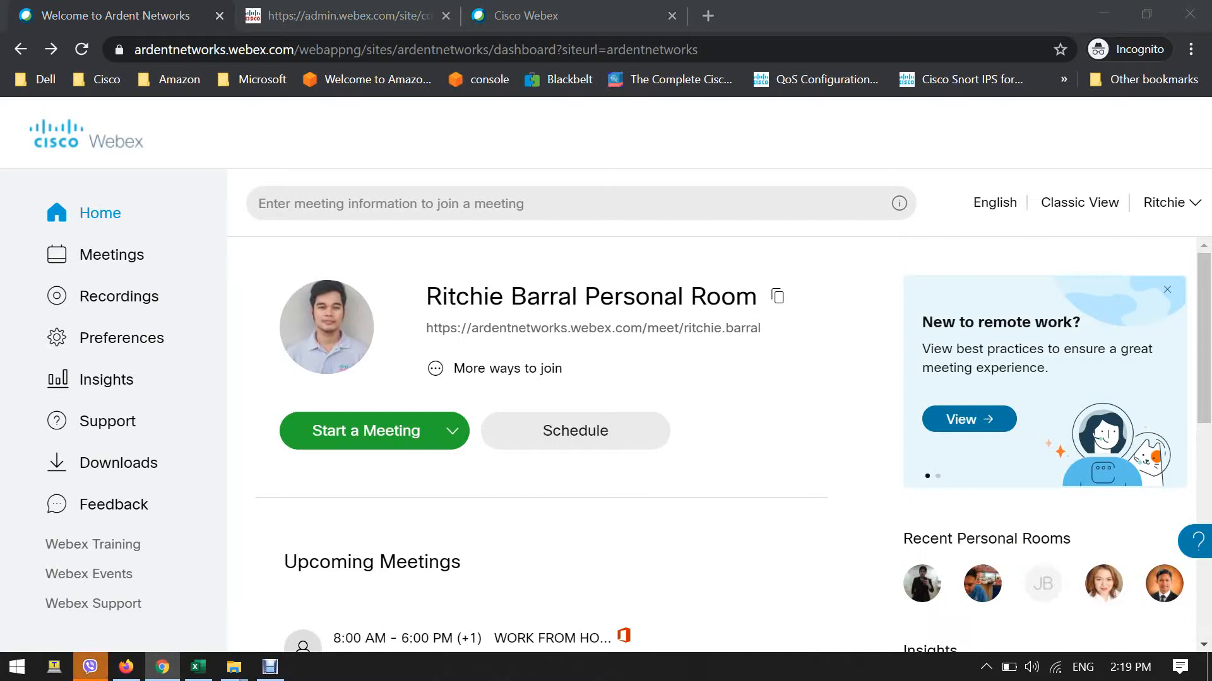
Step: Open Site Administration for ardentnetworks.webex.com from the account menu
left_click(1169, 202)
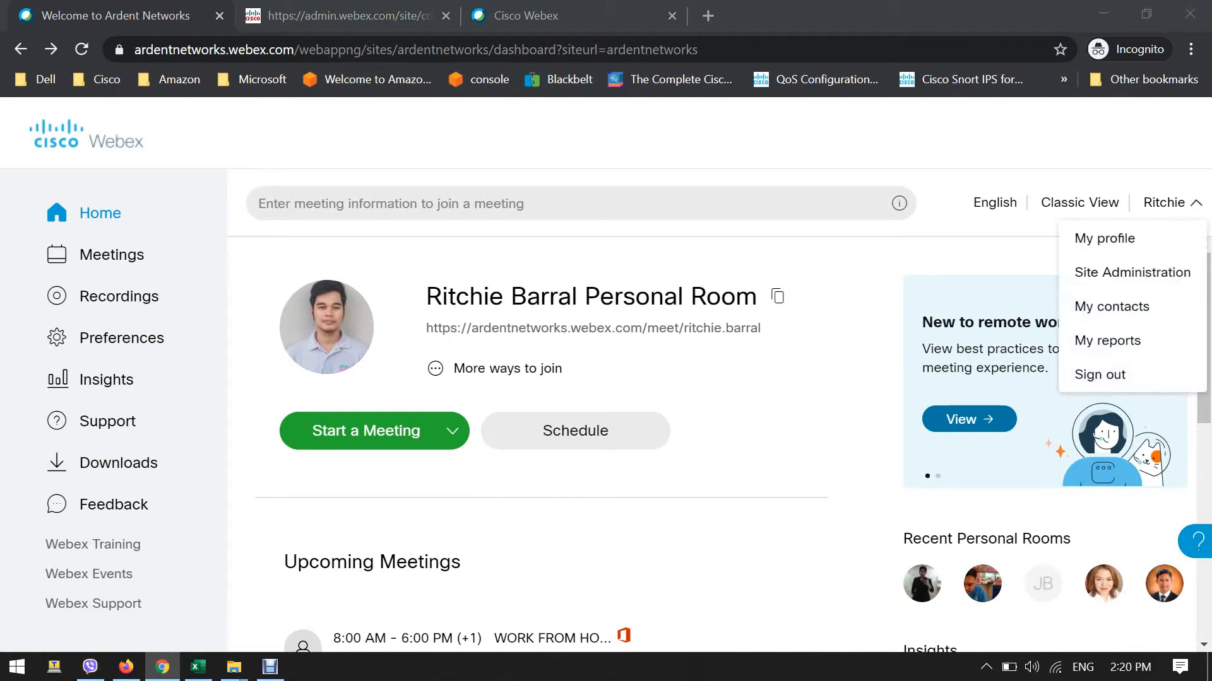
mouse_move(1131, 272)
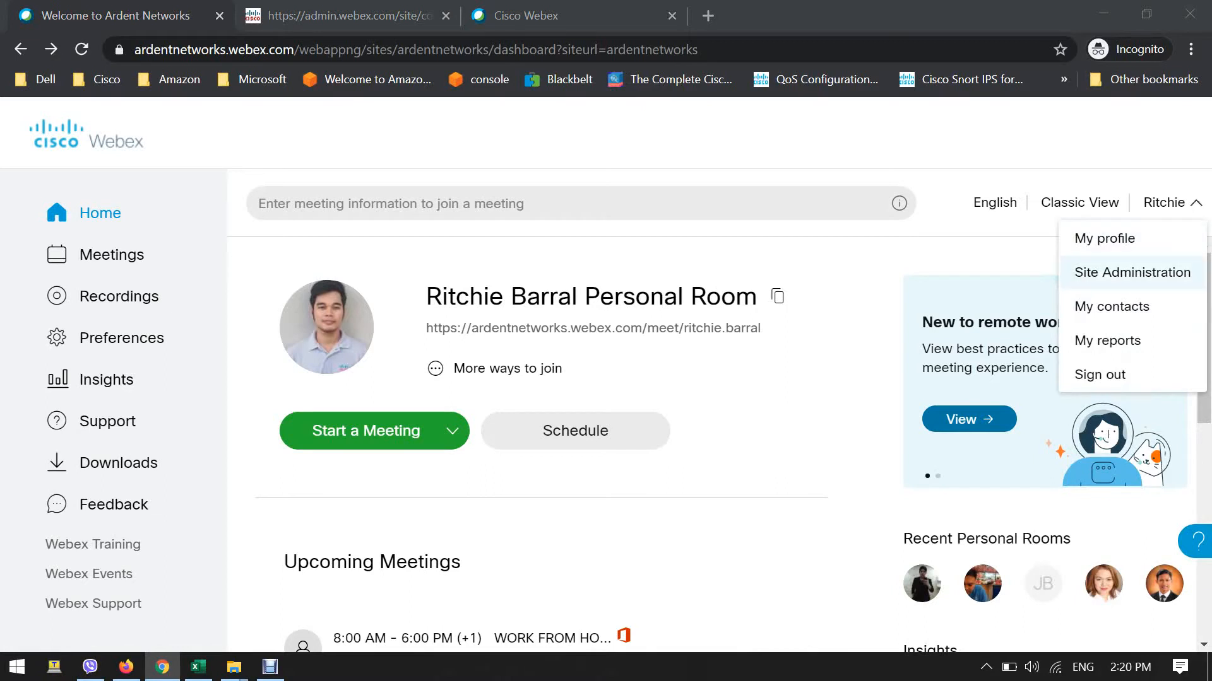
mouse_move(1132, 272)
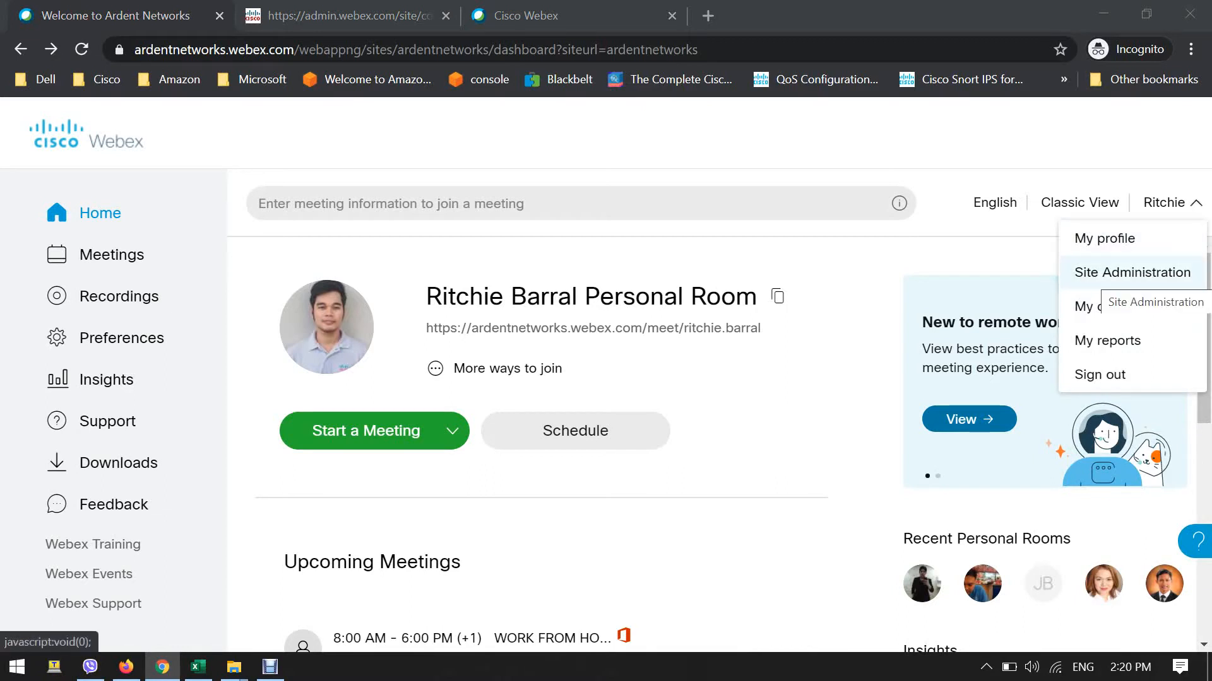
left_click(1169, 203)
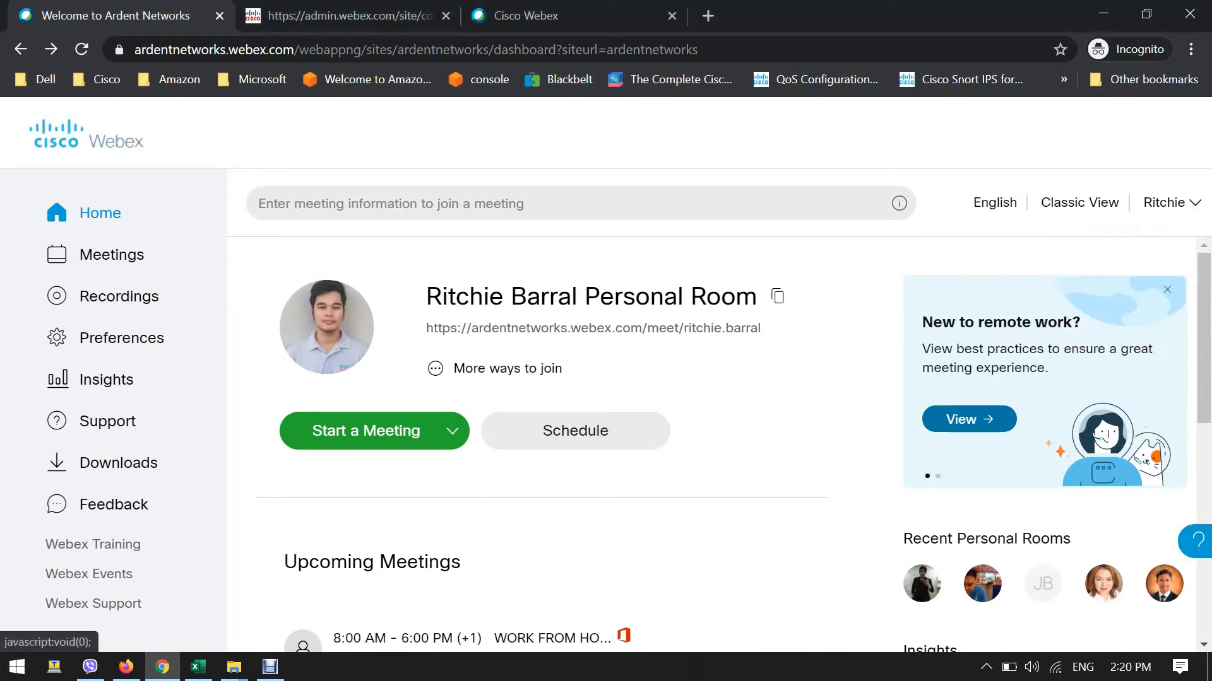
left_click(344, 15)
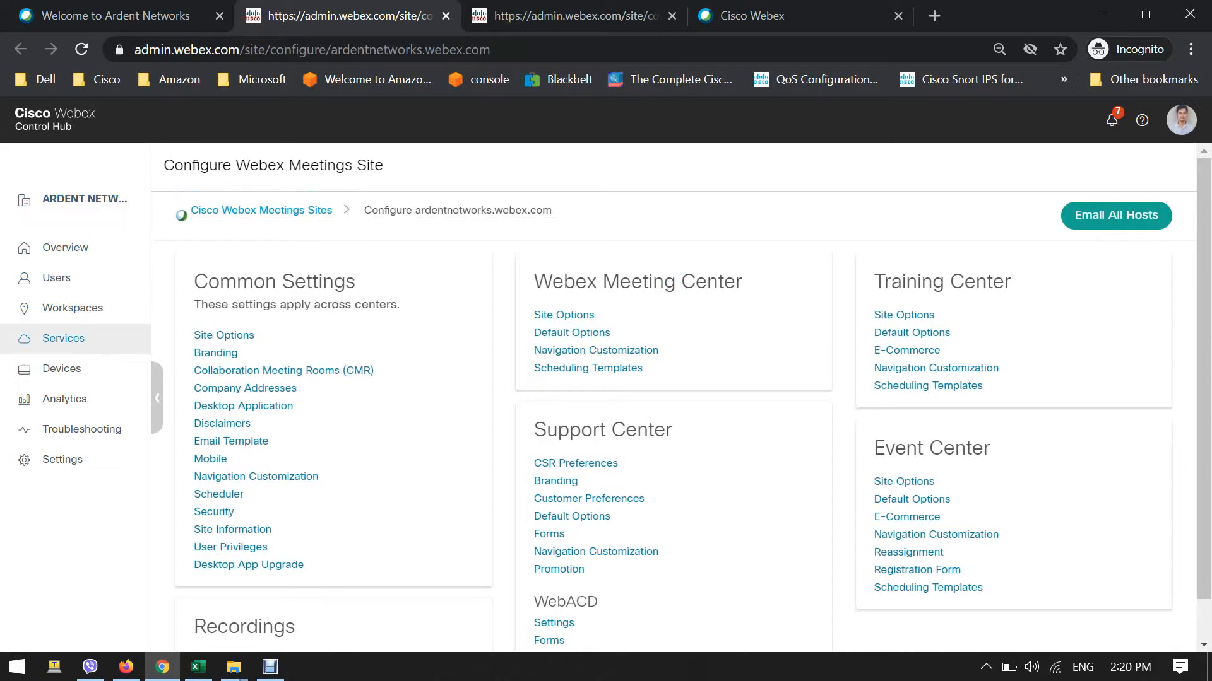
Step: Go to Services and list the three meeting sites with their link status
left_click(63, 338)
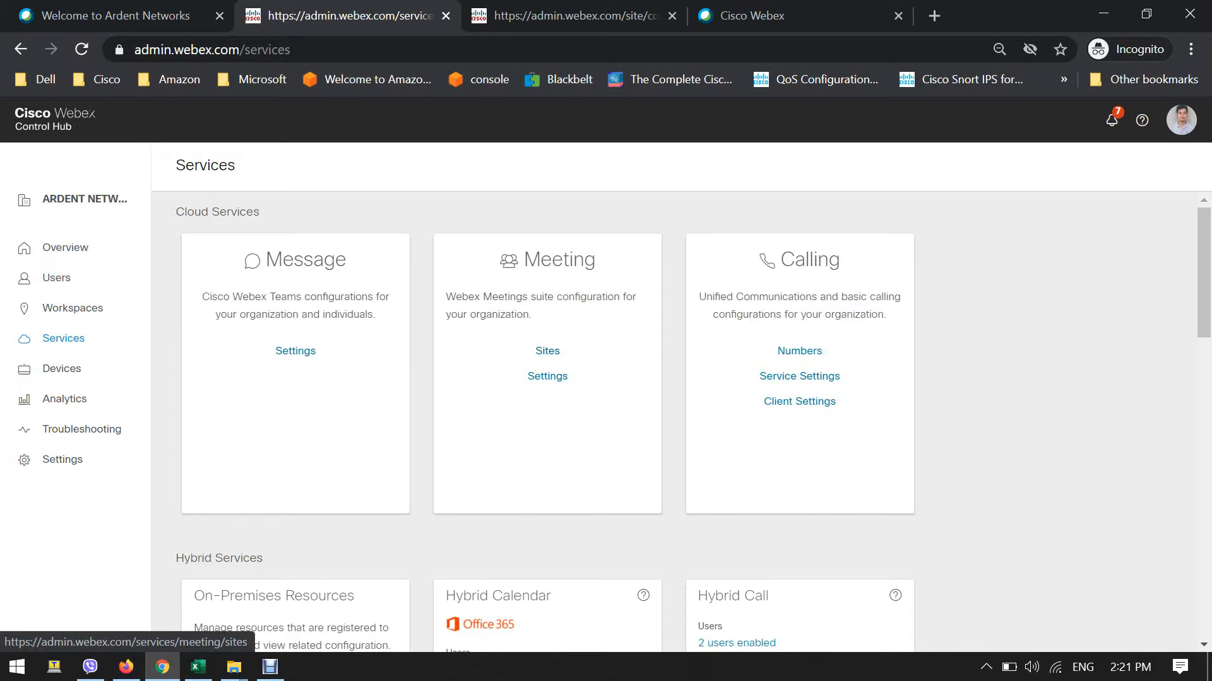
left_click(546, 351)
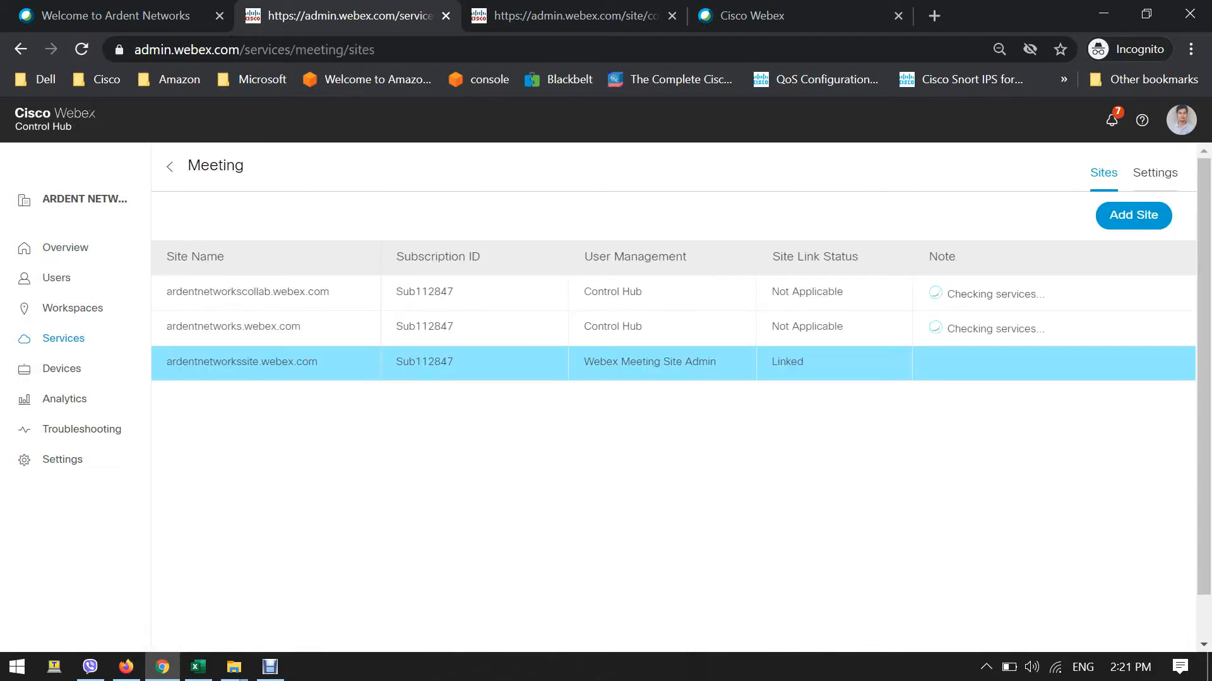
left_click(263, 327)
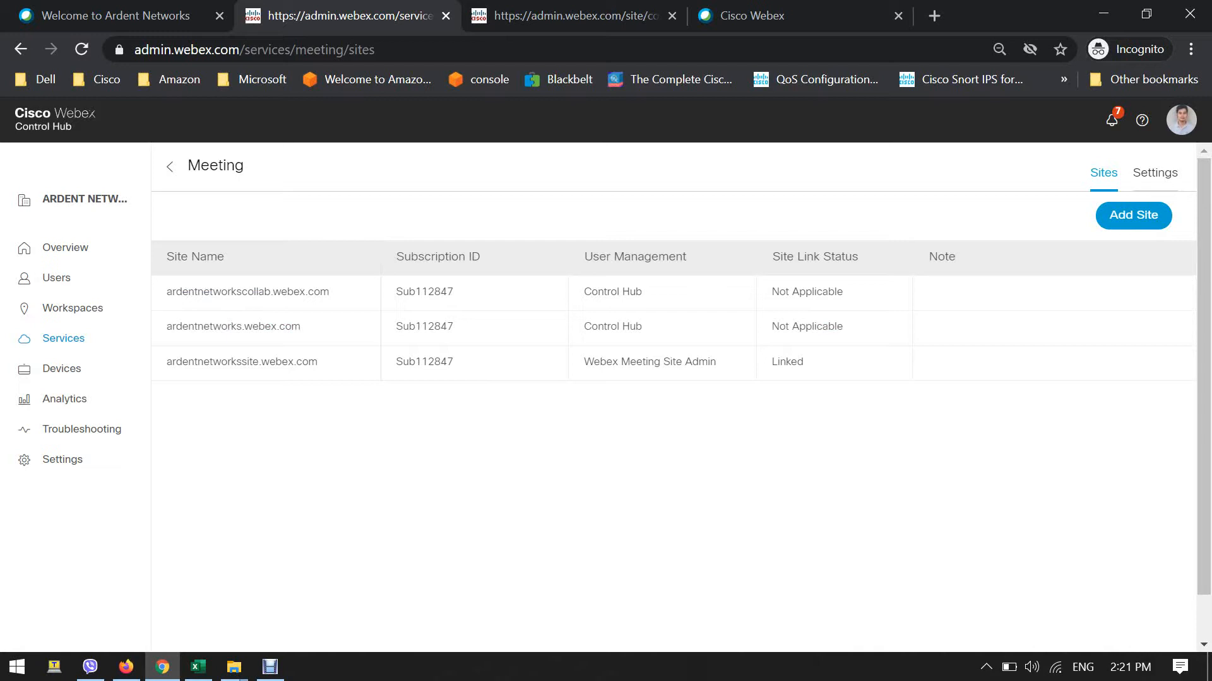
left_click(265, 326)
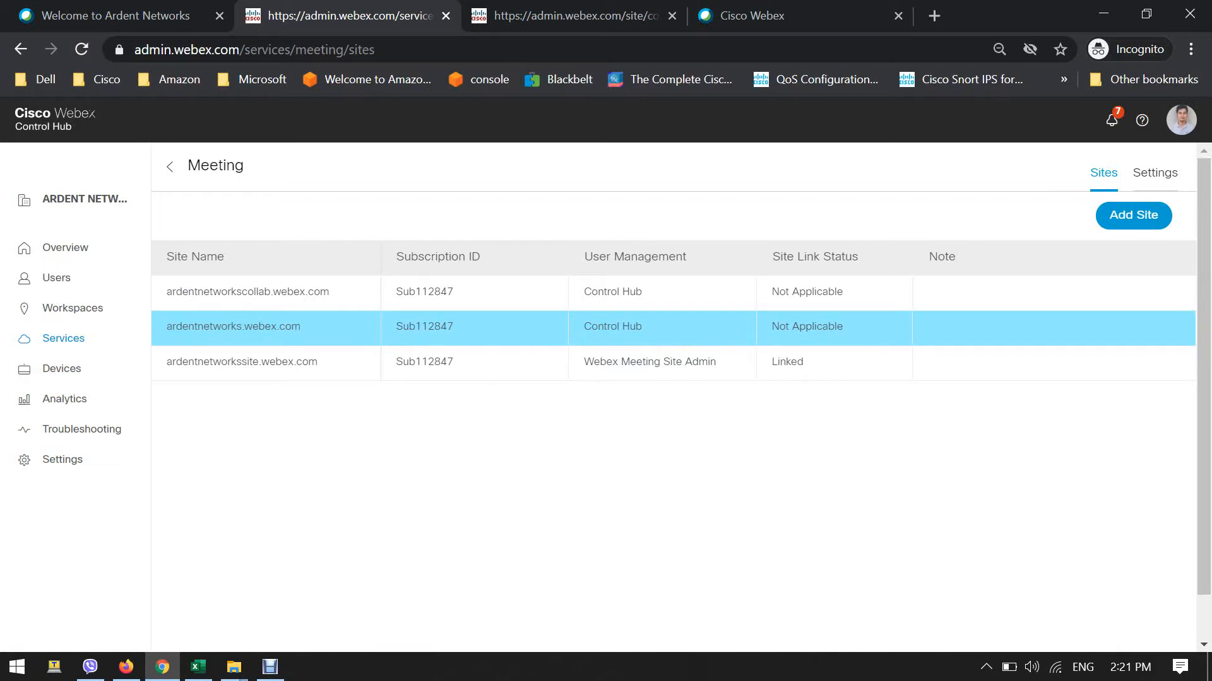
Step: Review the ardentnetworks.webex.com site details and open its Configure Site page
left_click(233, 326)
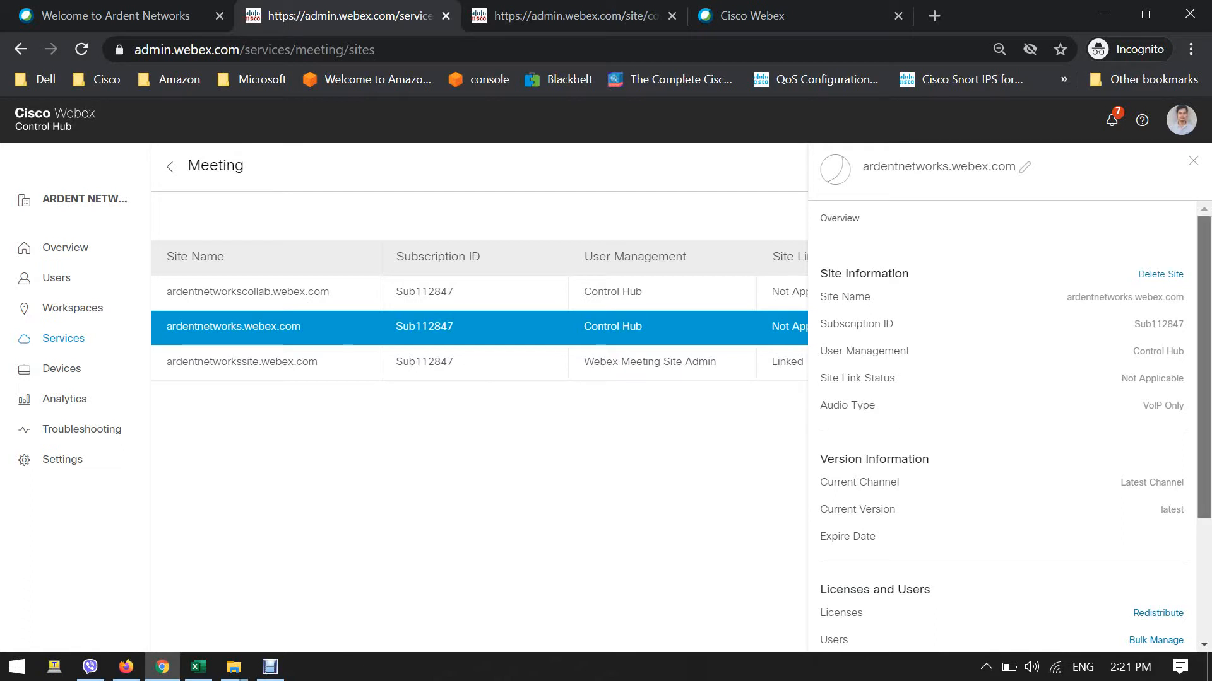
scroll("down", 3)
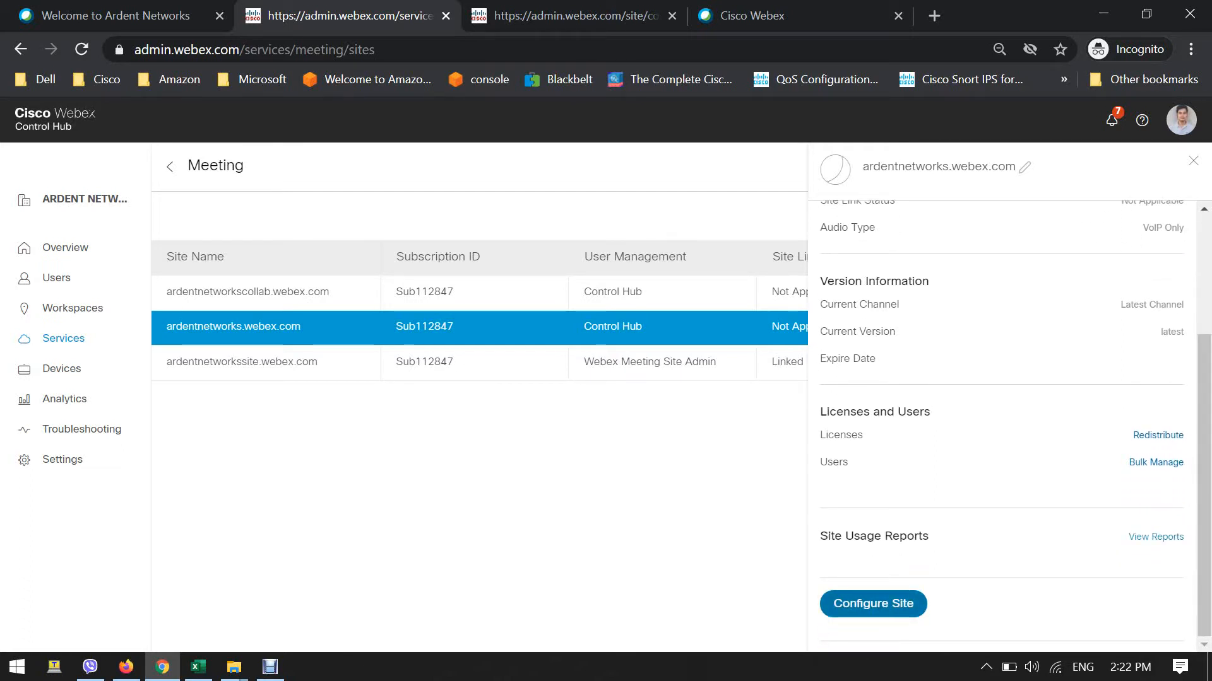
left_click(872, 603)
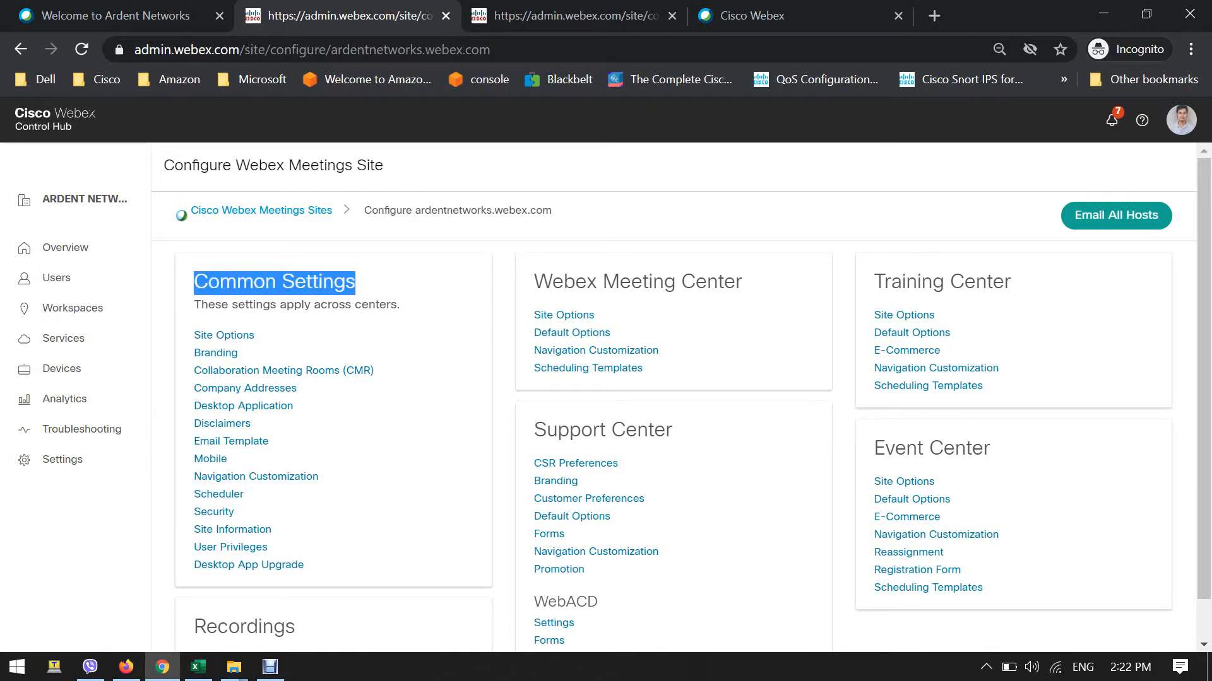
Step: Open Common Settings for ardentnetworks.webex.com and browse its Site Options and storage settings
left_click(273, 282)
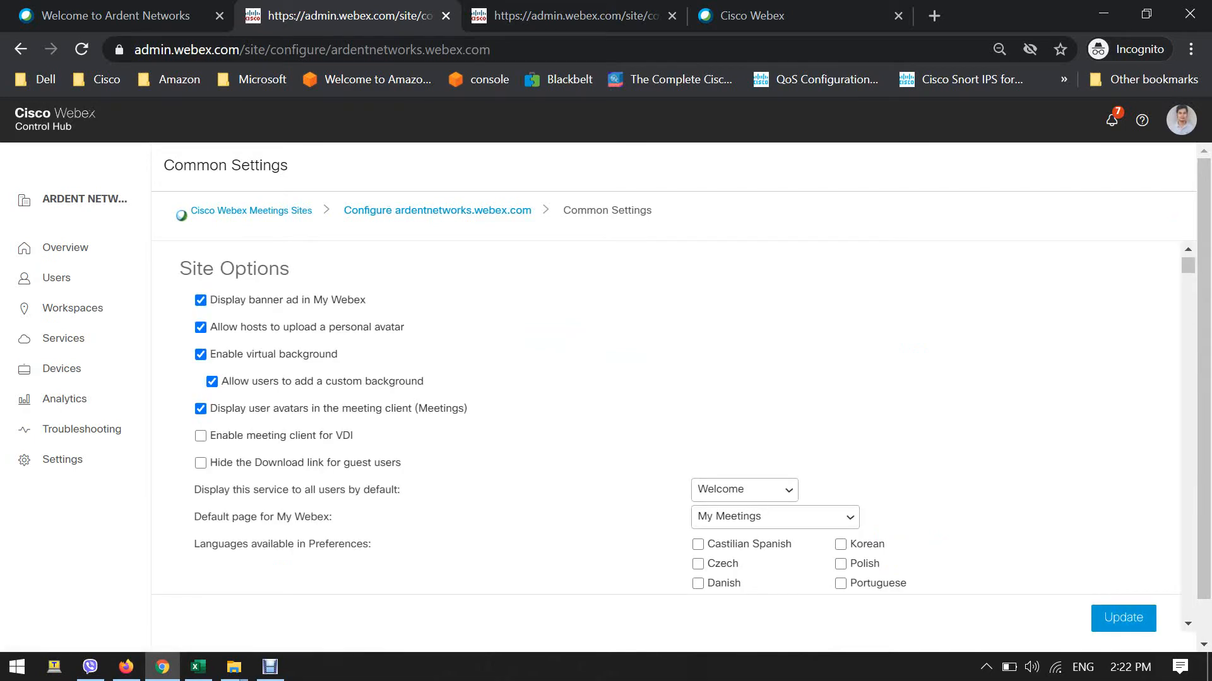
scroll("down", 3)
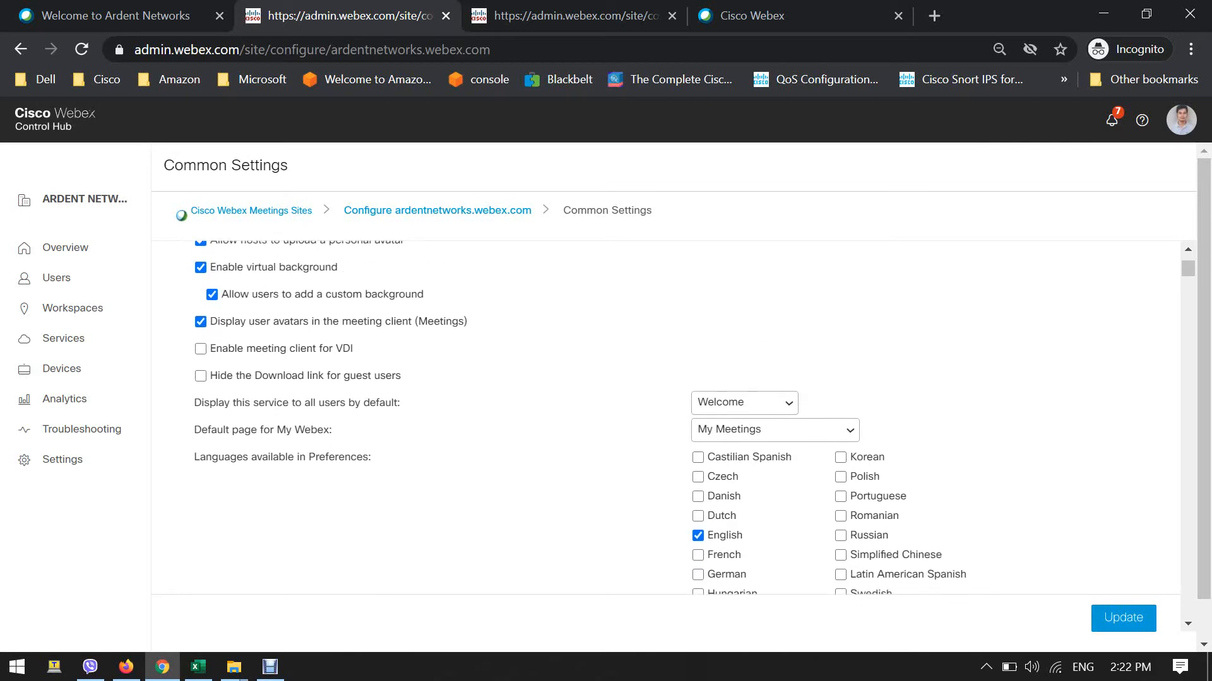
scroll("up", 3)
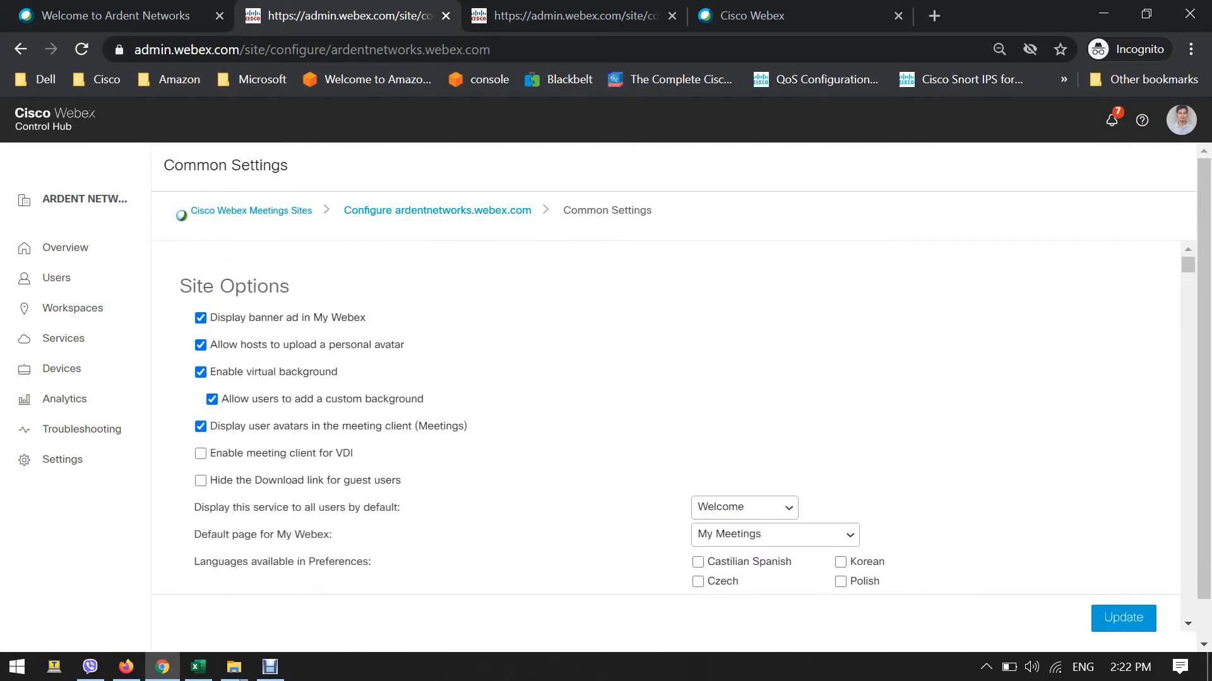
scroll("down", 3)
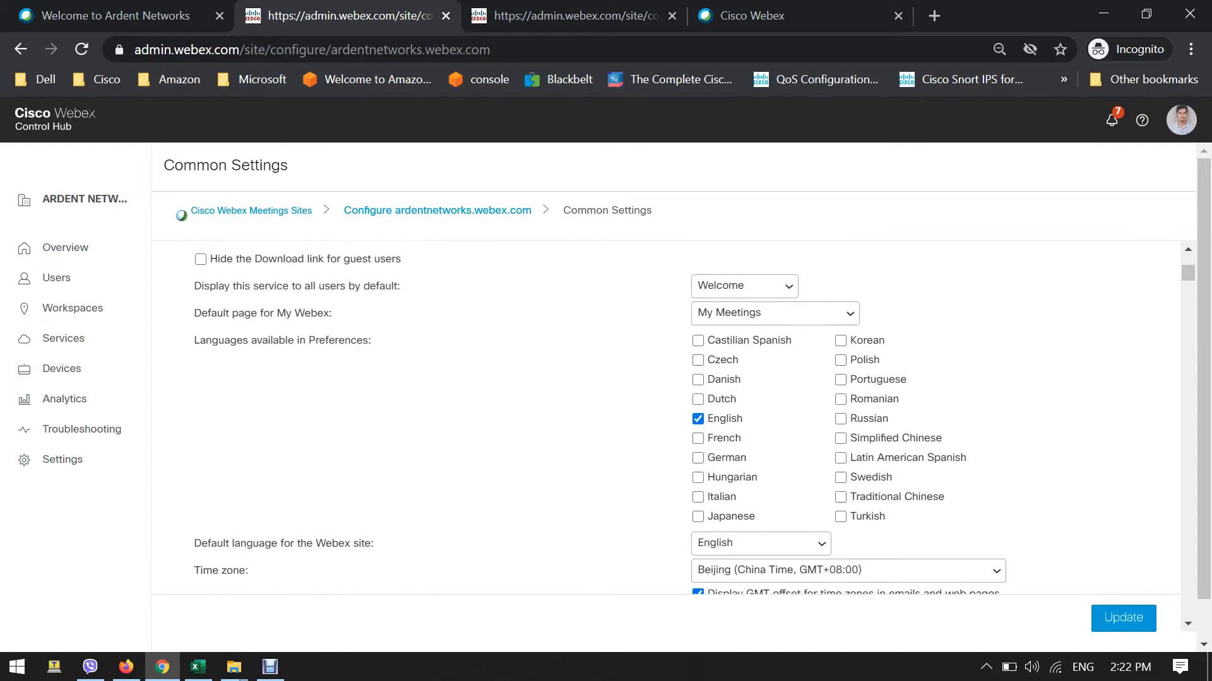
scroll("down", 3)
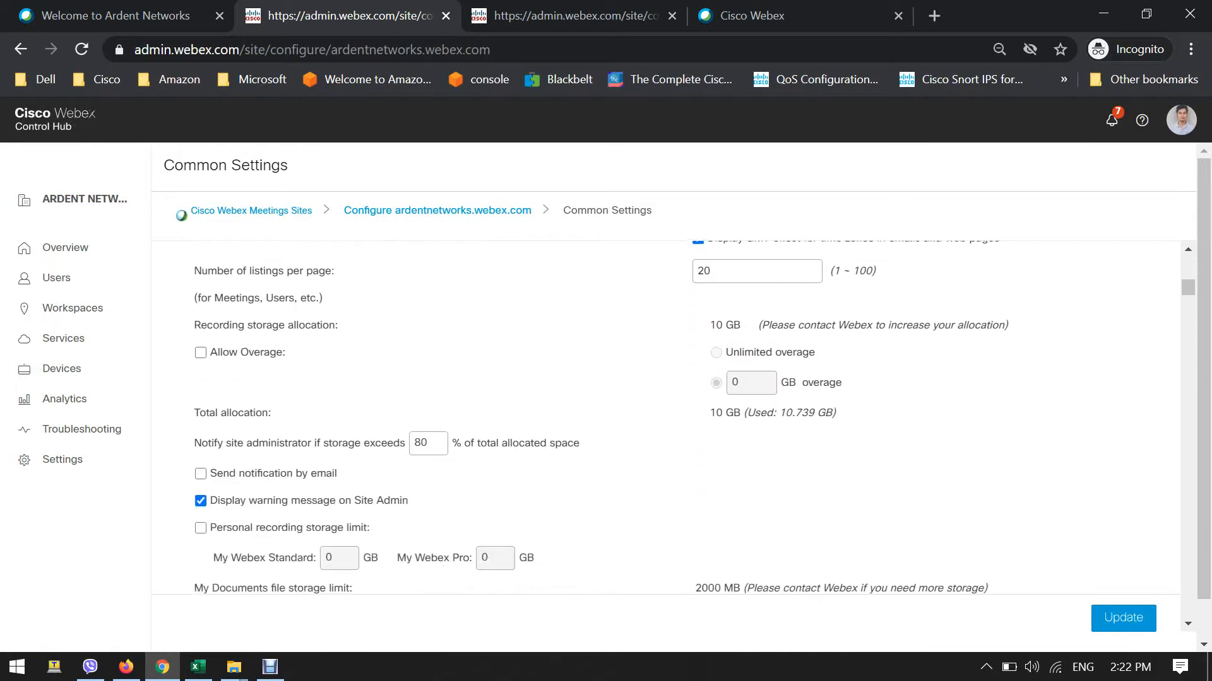
scroll("down", 3)
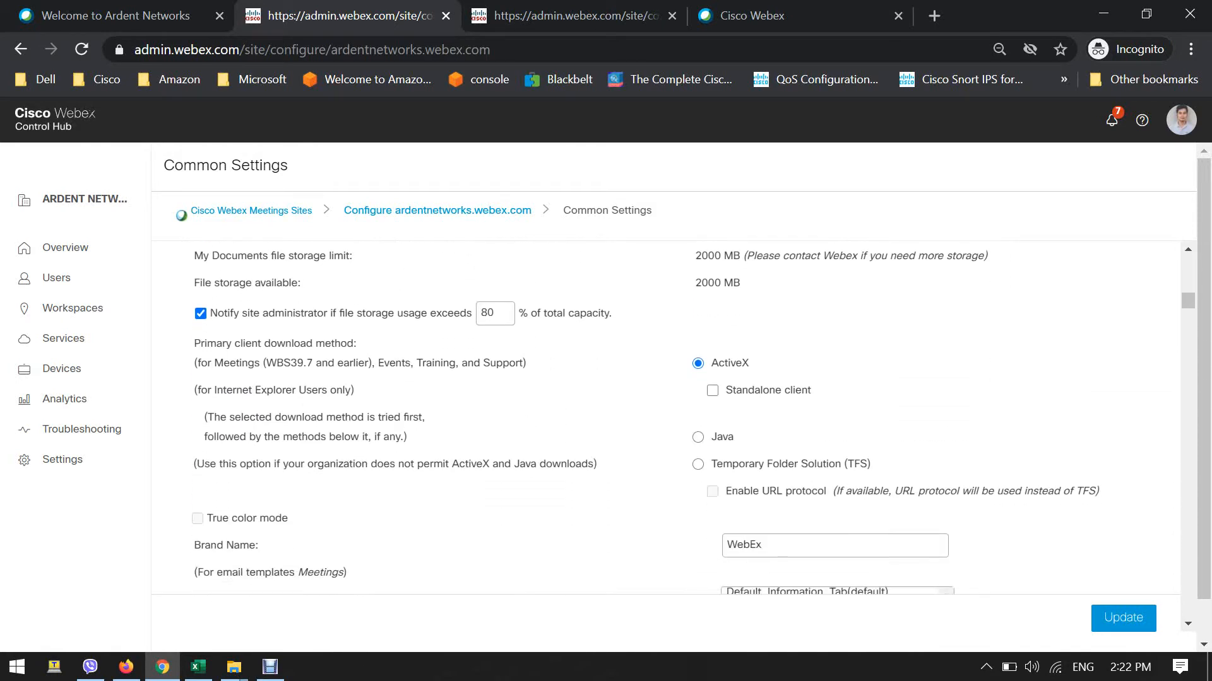
scroll("down", 3)
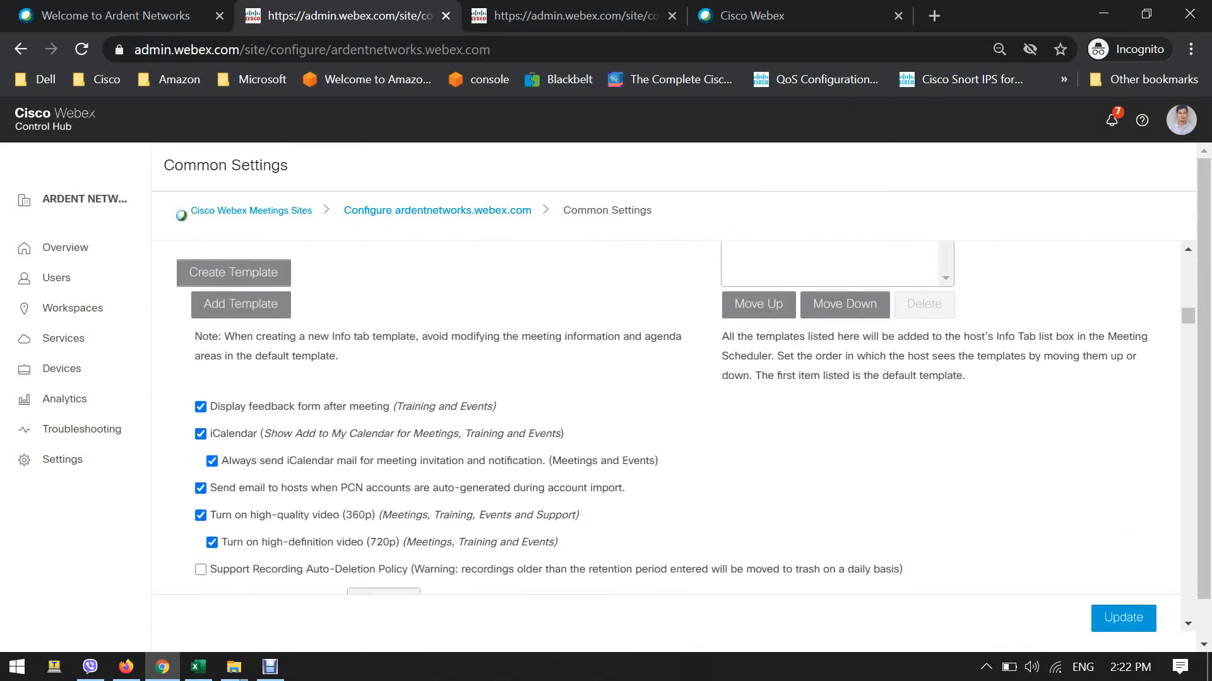
scroll("down", 3)
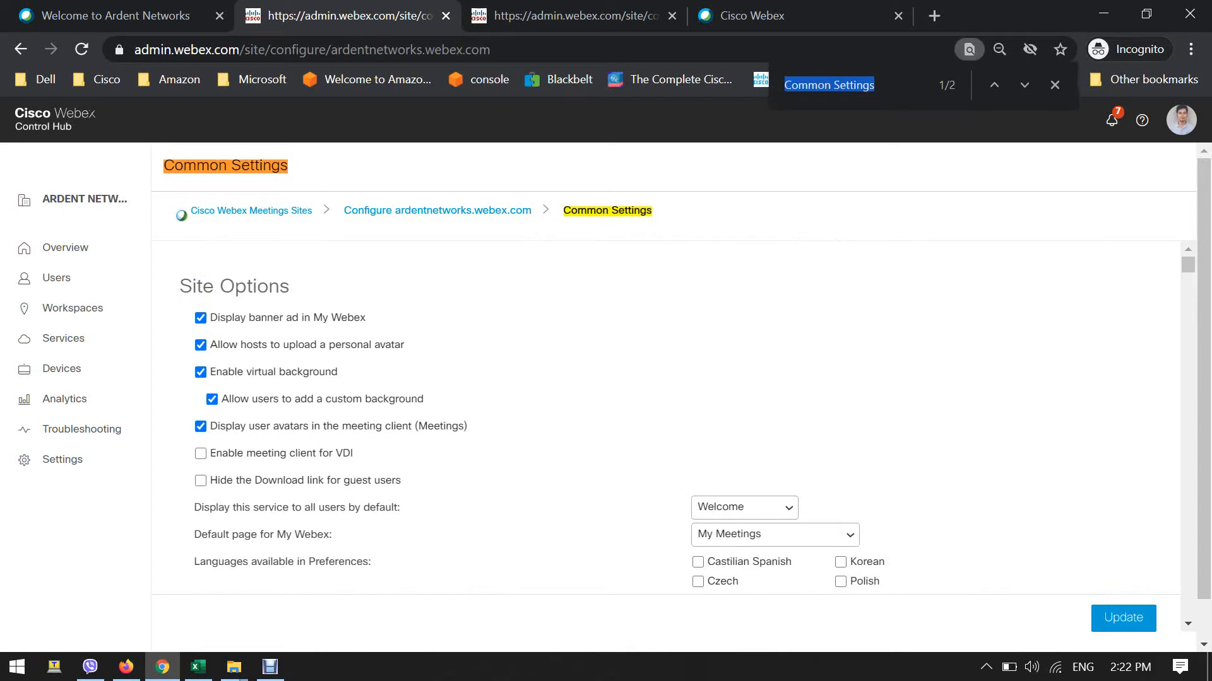
Step: Search the page for 'live' and tick Facebook Live under Live Streaming Services
type("live")
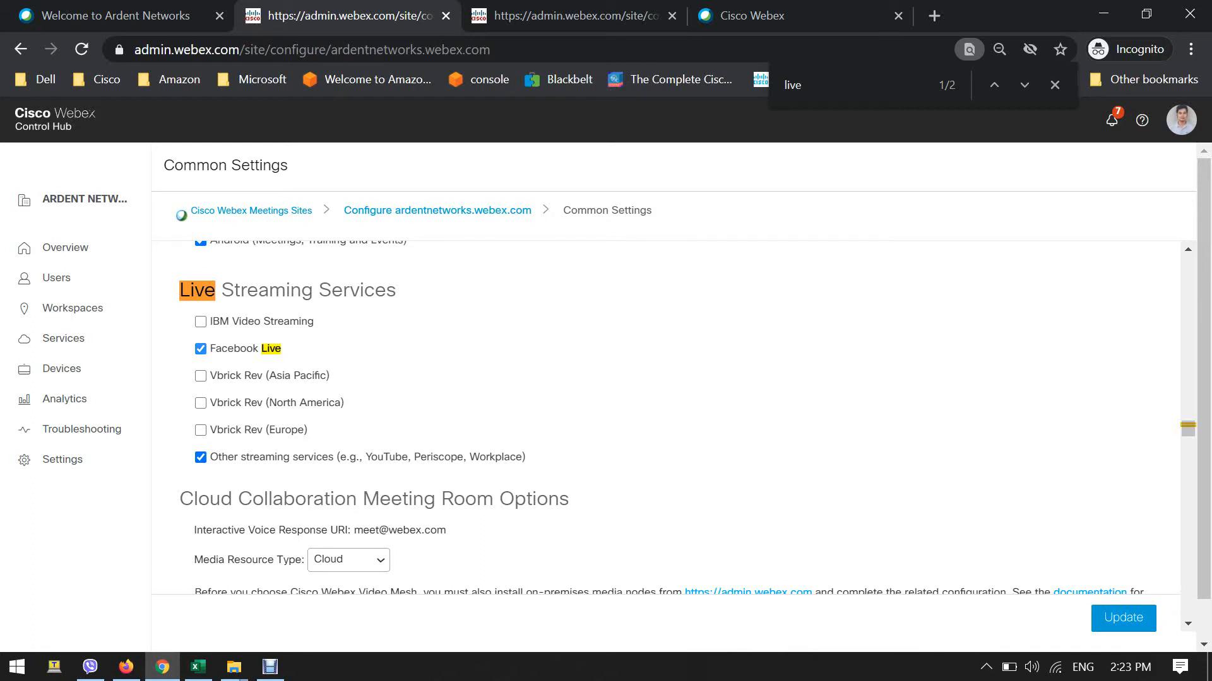
left_click(199, 348)
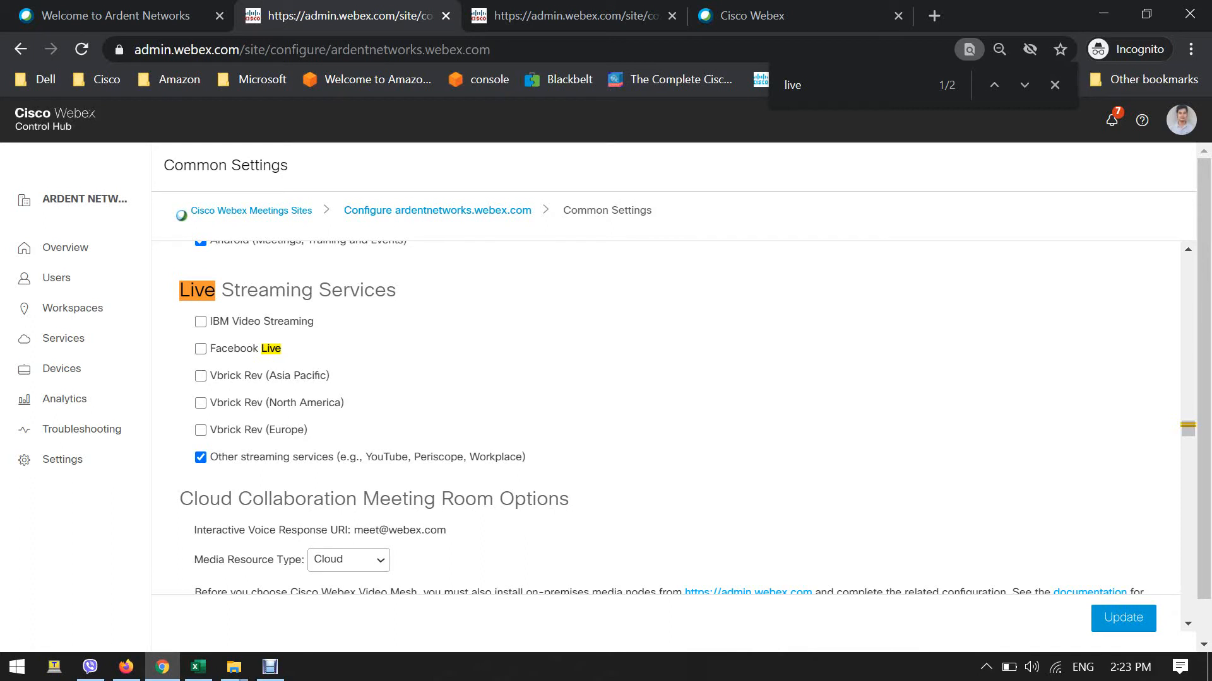
left_click(199, 348)
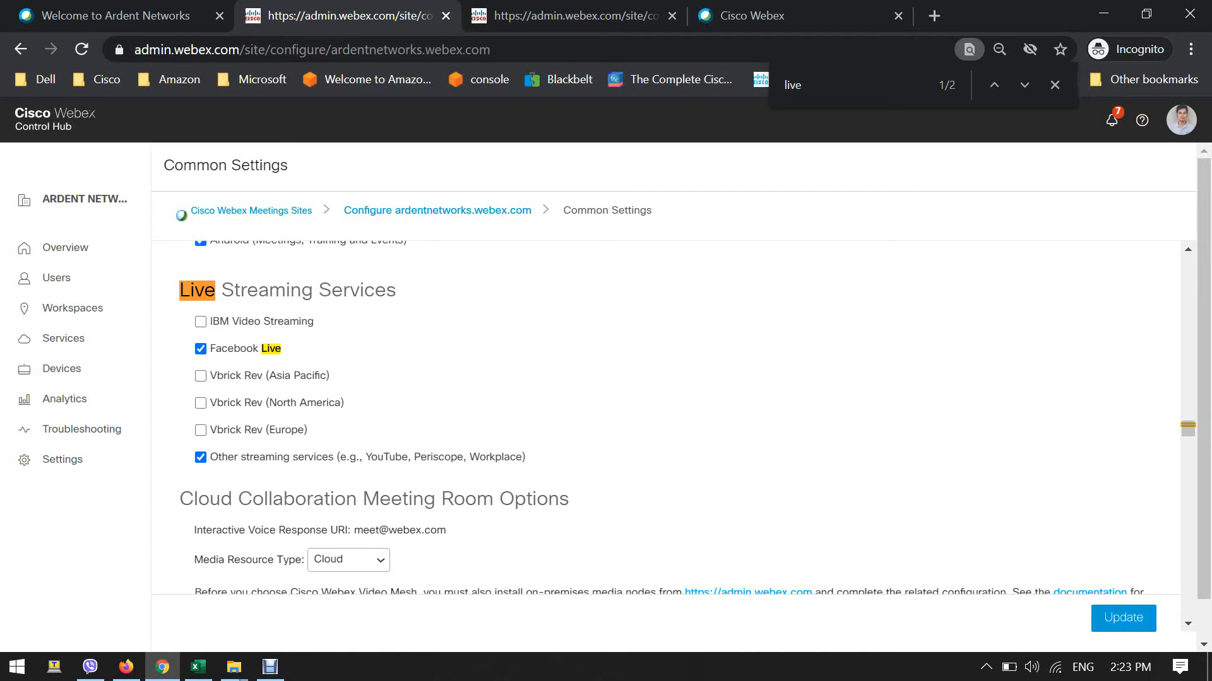
left_click(1122, 618)
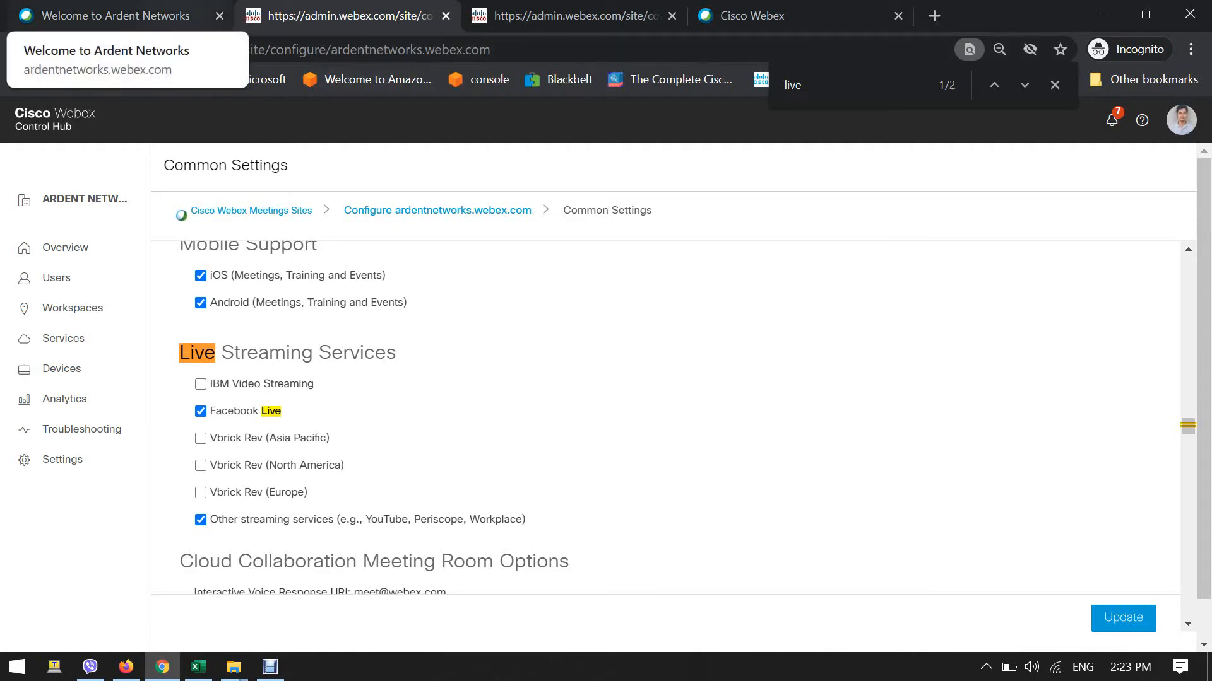
Step: Start a personal room meeting from the Webex site and launch it in the desktop app
left_click(107, 15)
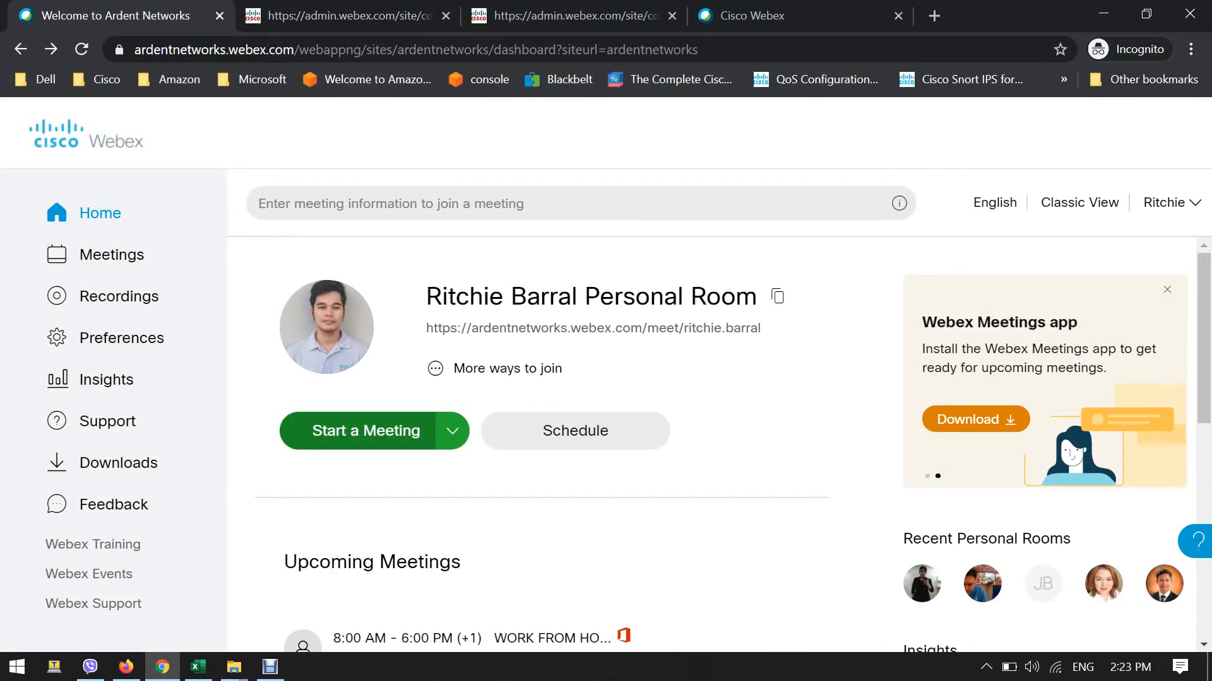
left_click(366, 431)
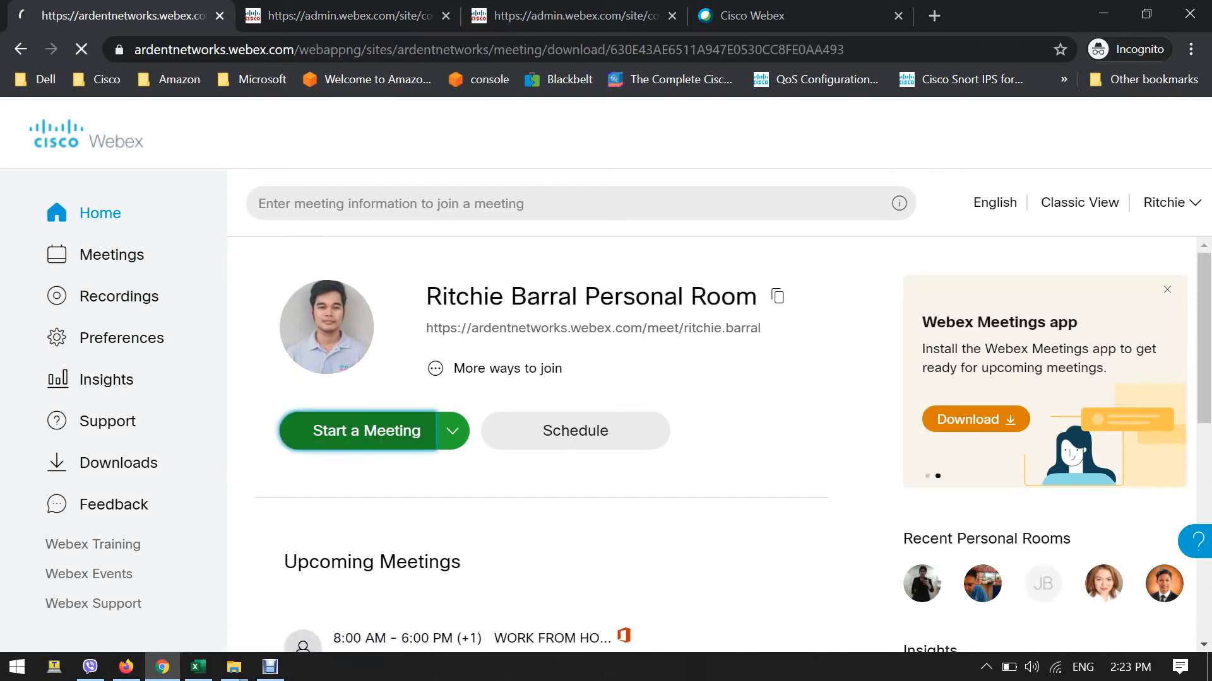
left_click(366, 430)
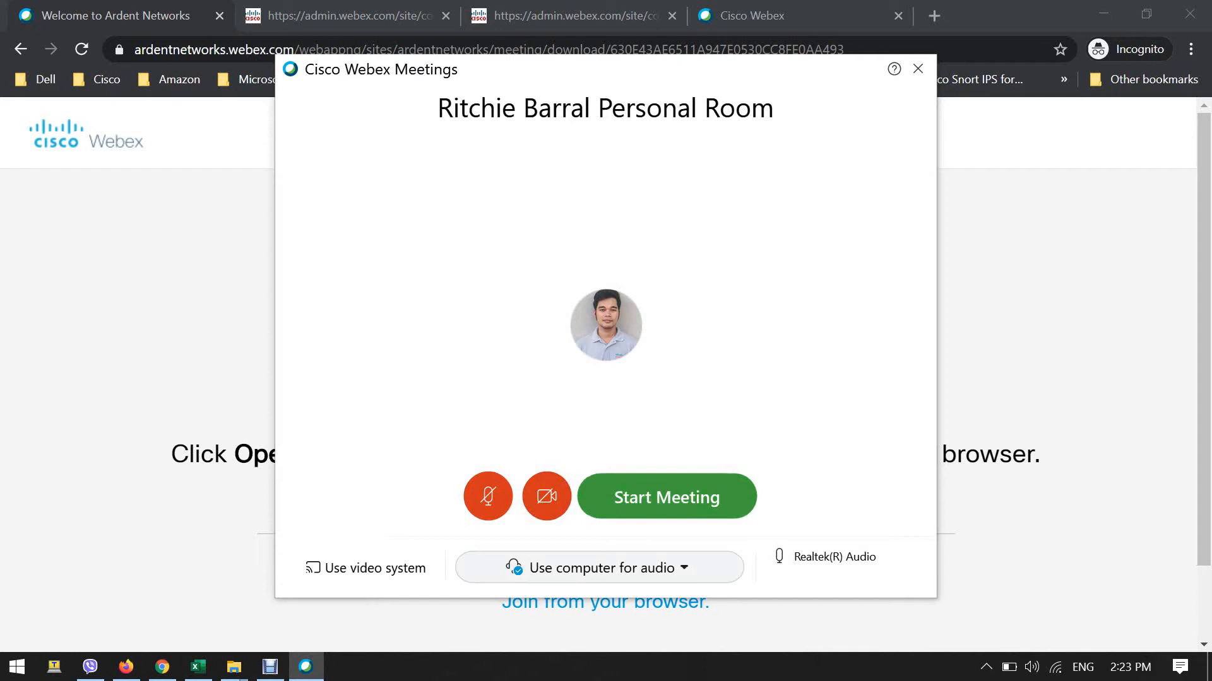
Step: Start the personal room meeting with camera off, microphone muted, and more options shown
left_click(667, 496)
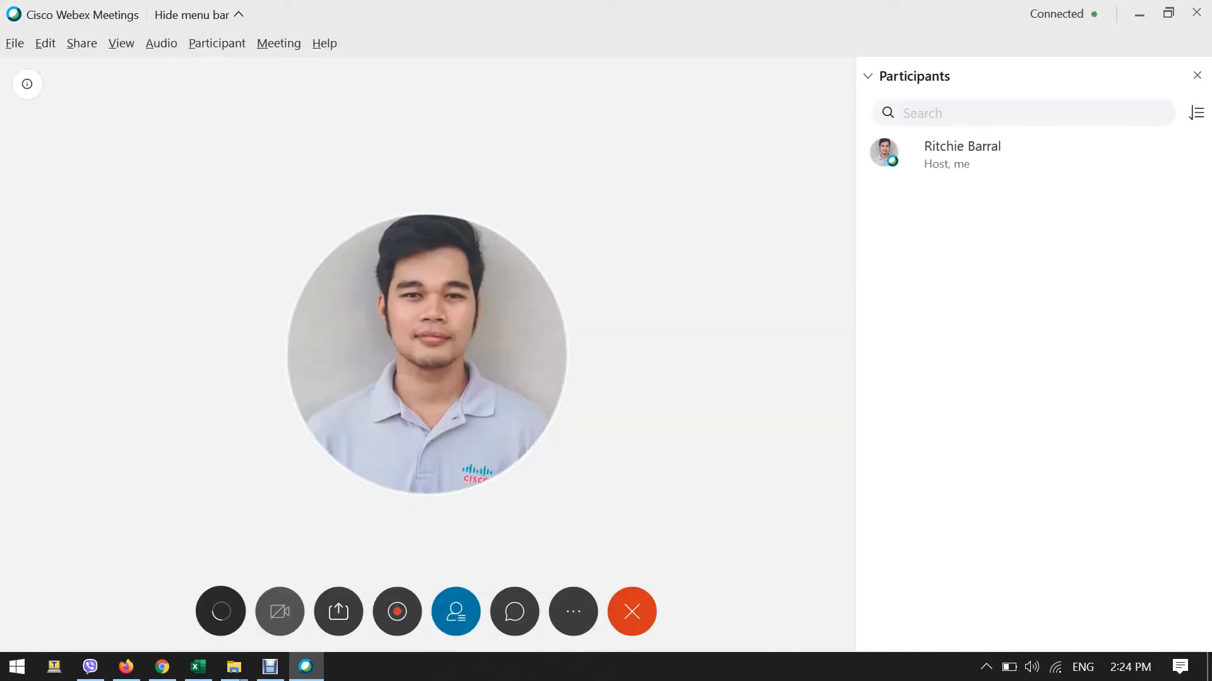
left_click(279, 611)
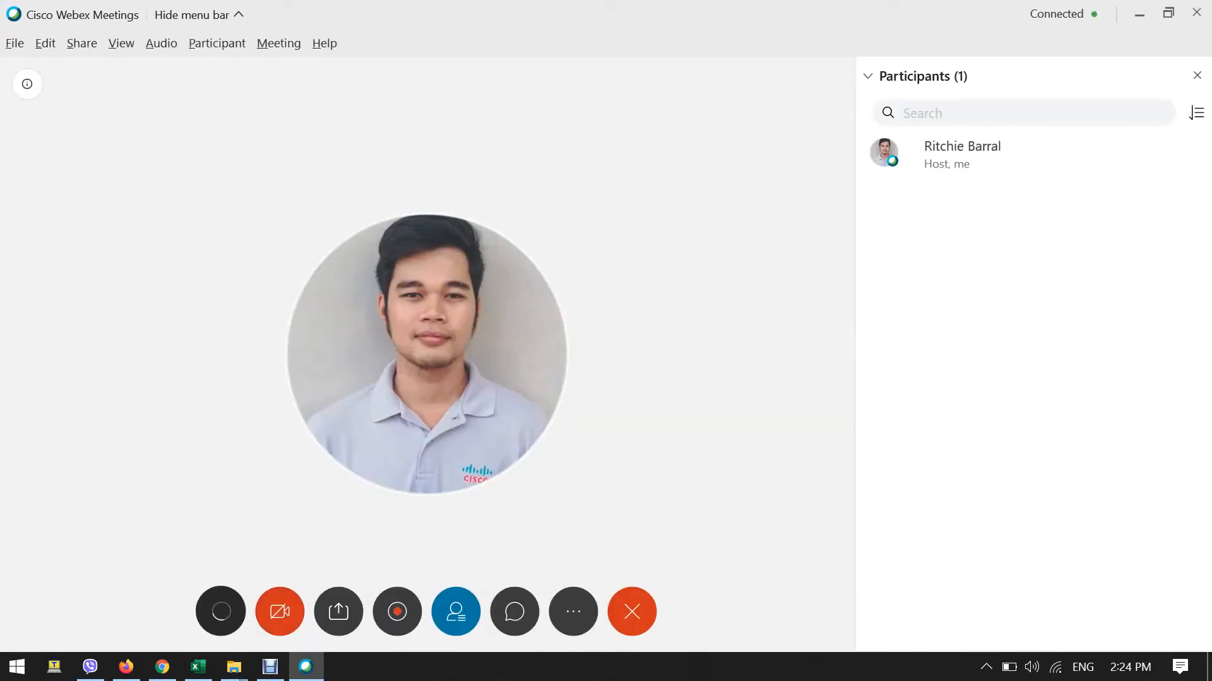
left_click(220, 612)
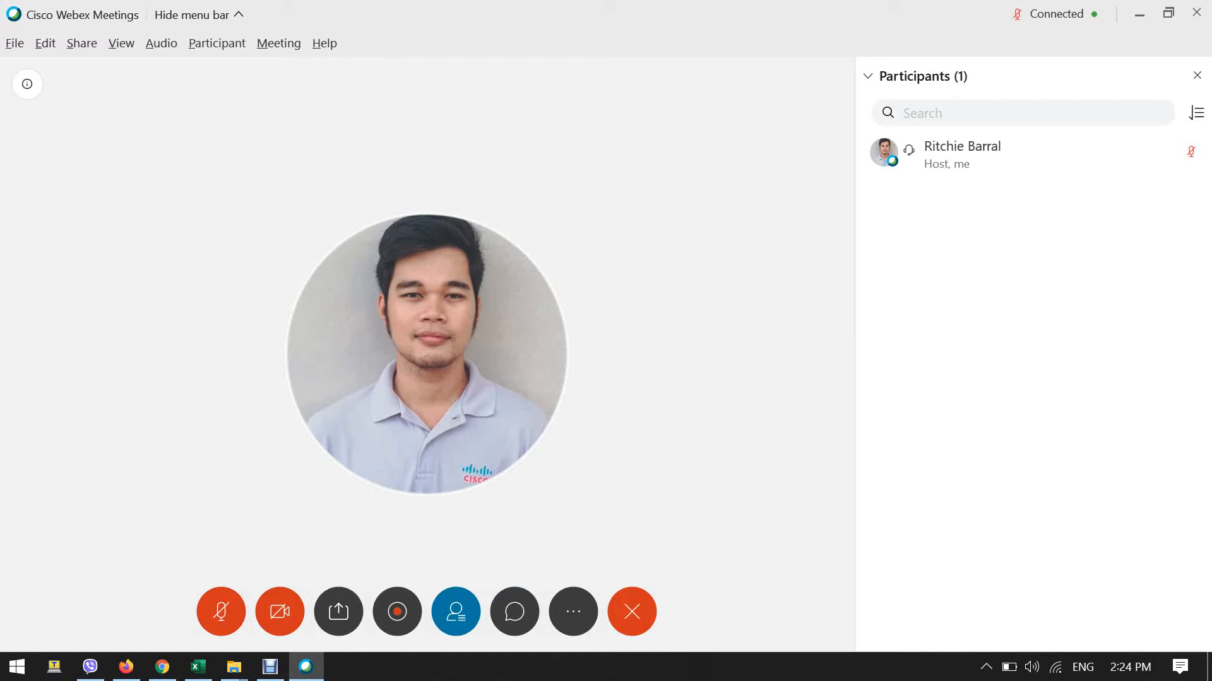
mouse_move(221, 611)
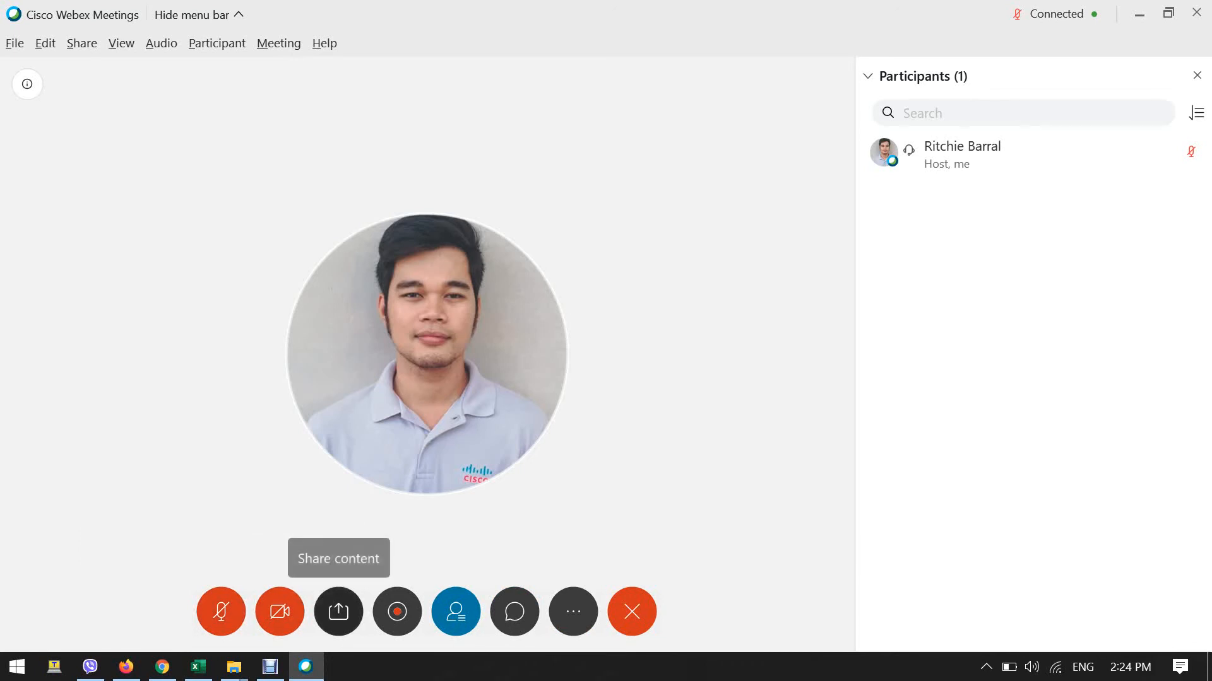
mouse_move(396, 611)
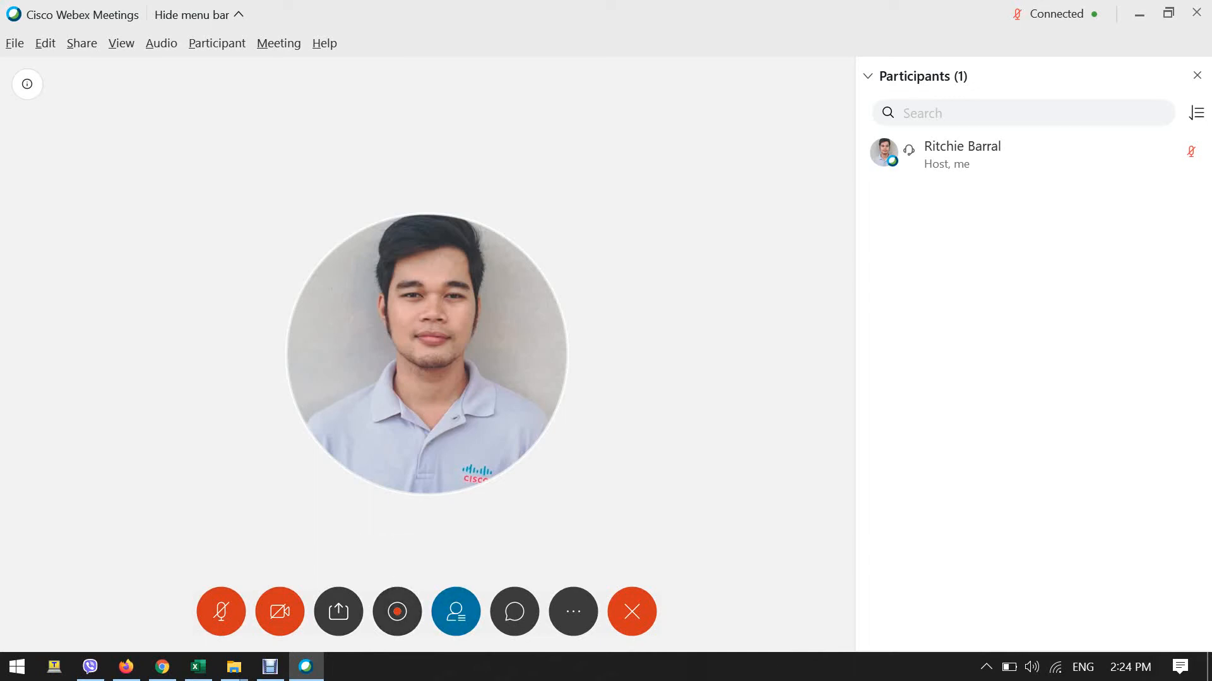
mouse_move(513, 611)
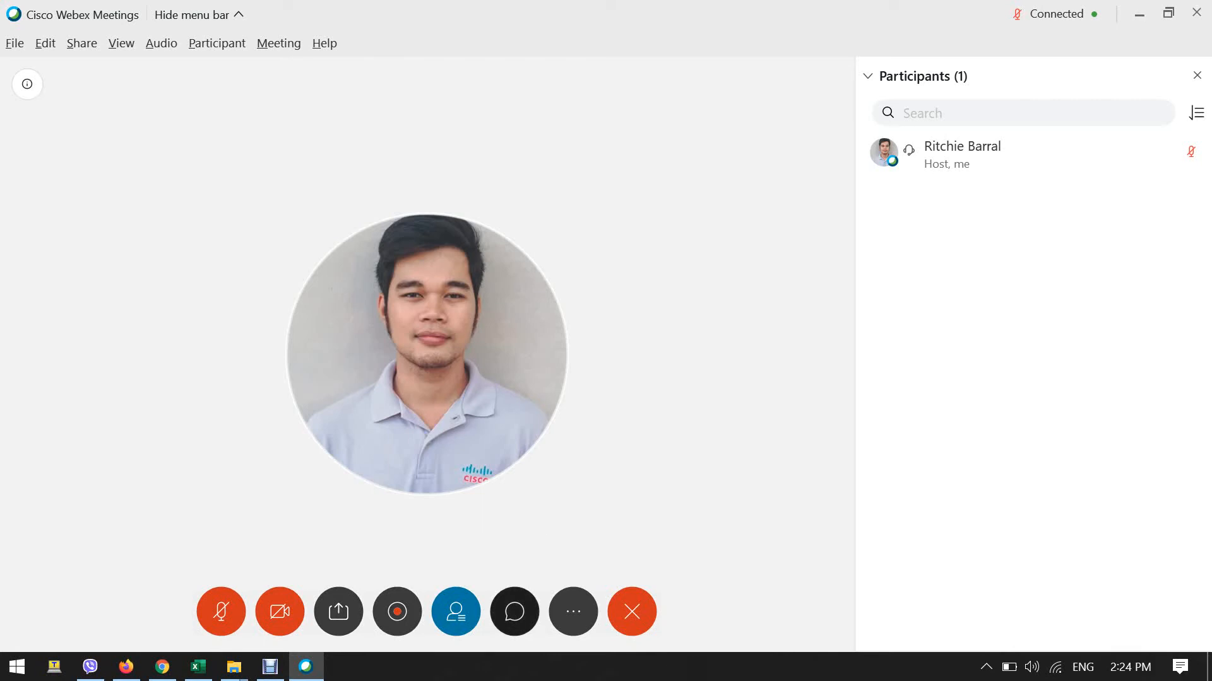
mouse_move(572, 611)
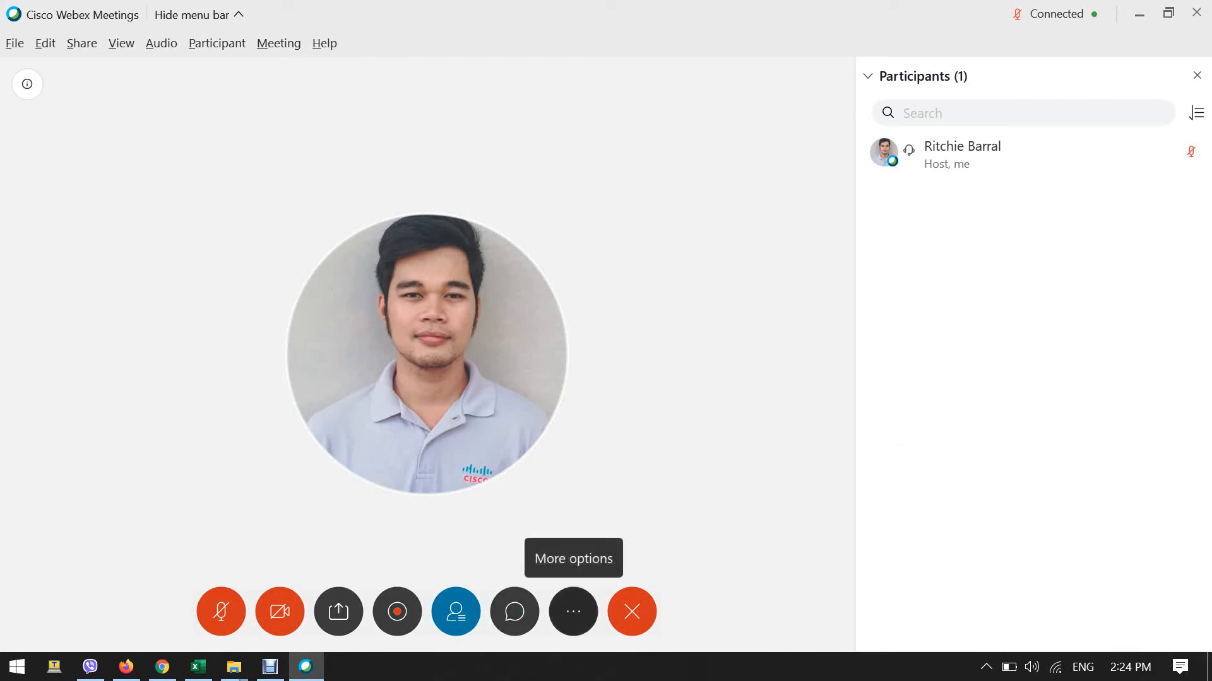
left_click(572, 612)
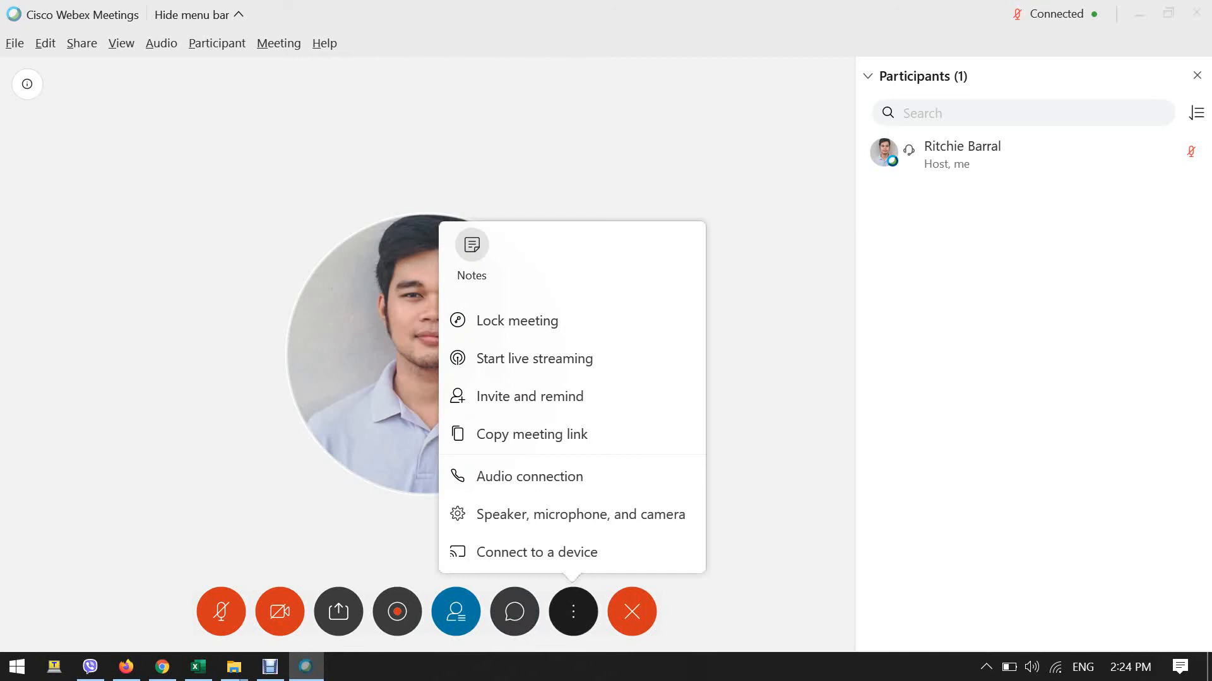
mouse_move(533, 359)
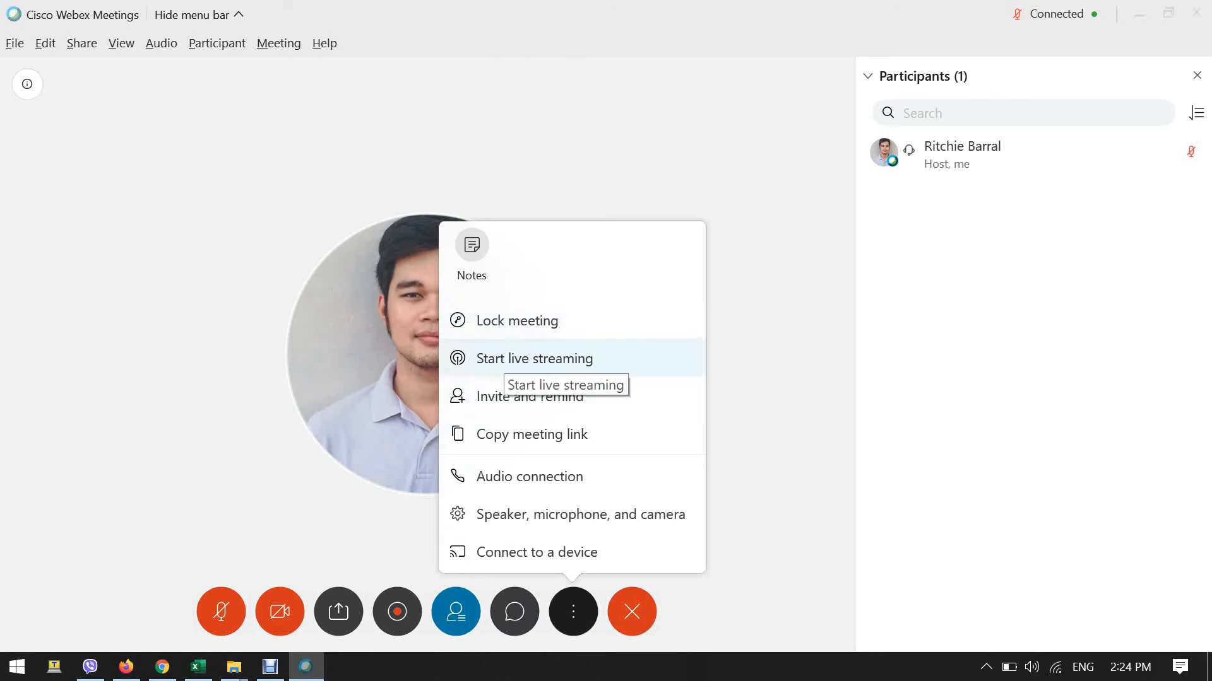
Step: Begin live streaming and choose another streaming service rather than Facebook Live
left_click(533, 358)
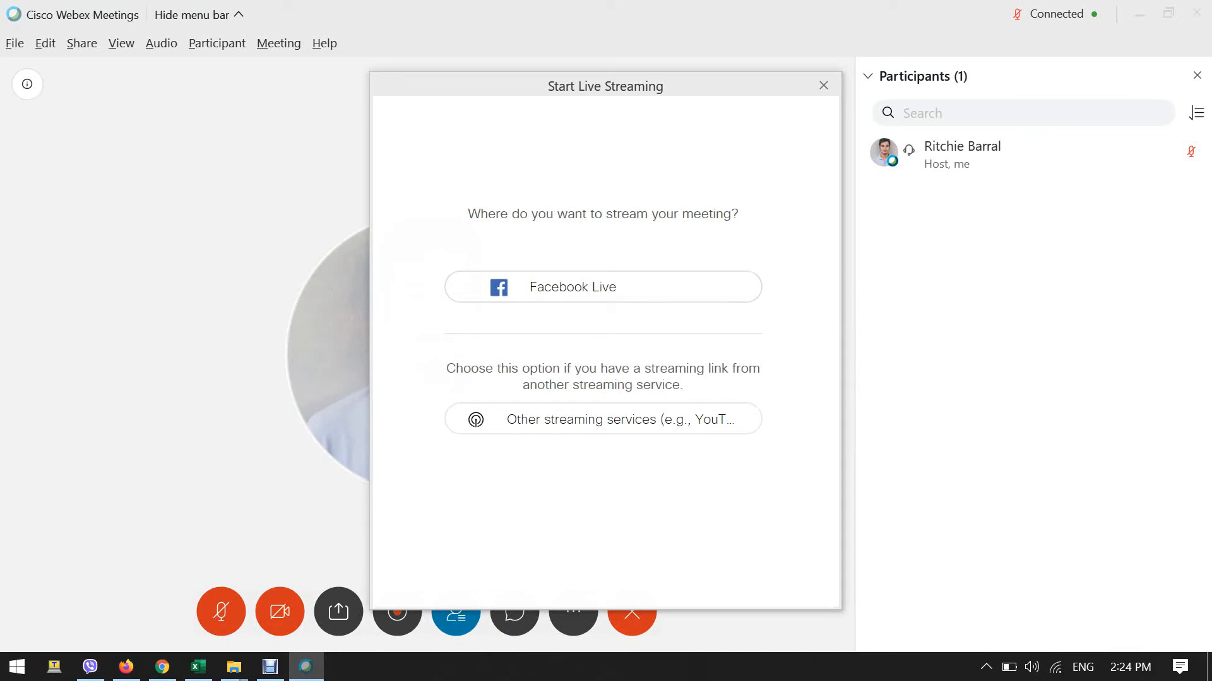
mouse_move(602, 286)
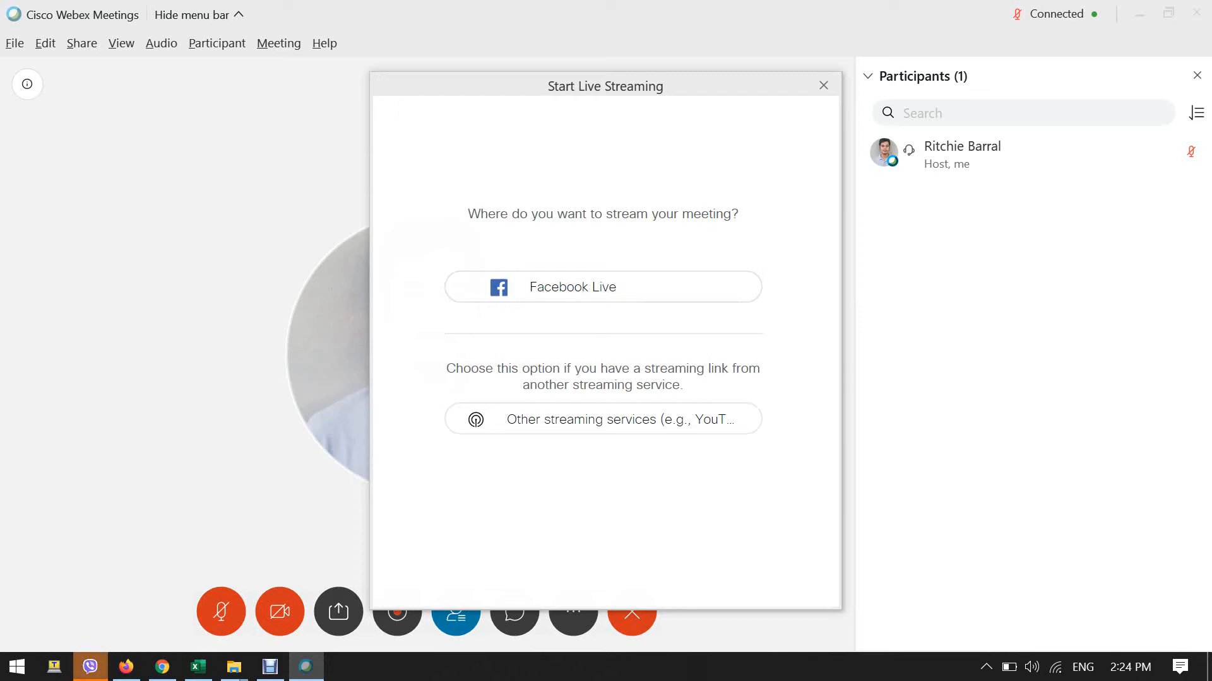
mouse_move(602, 419)
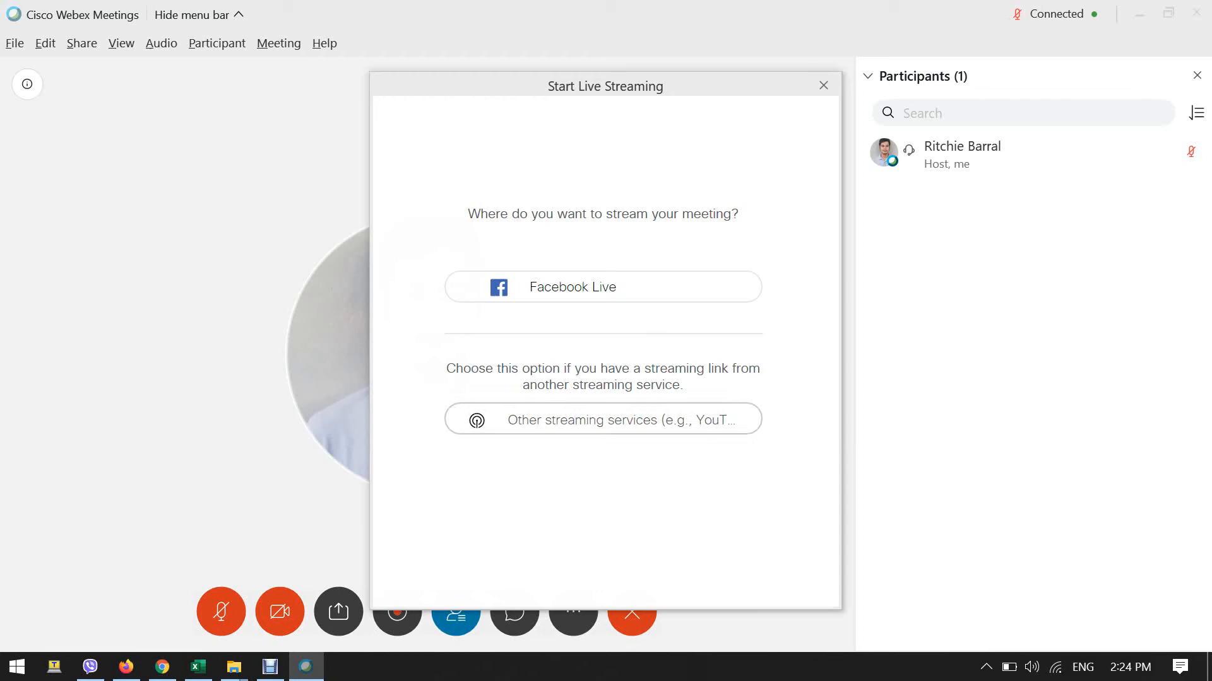
left_click(602, 420)
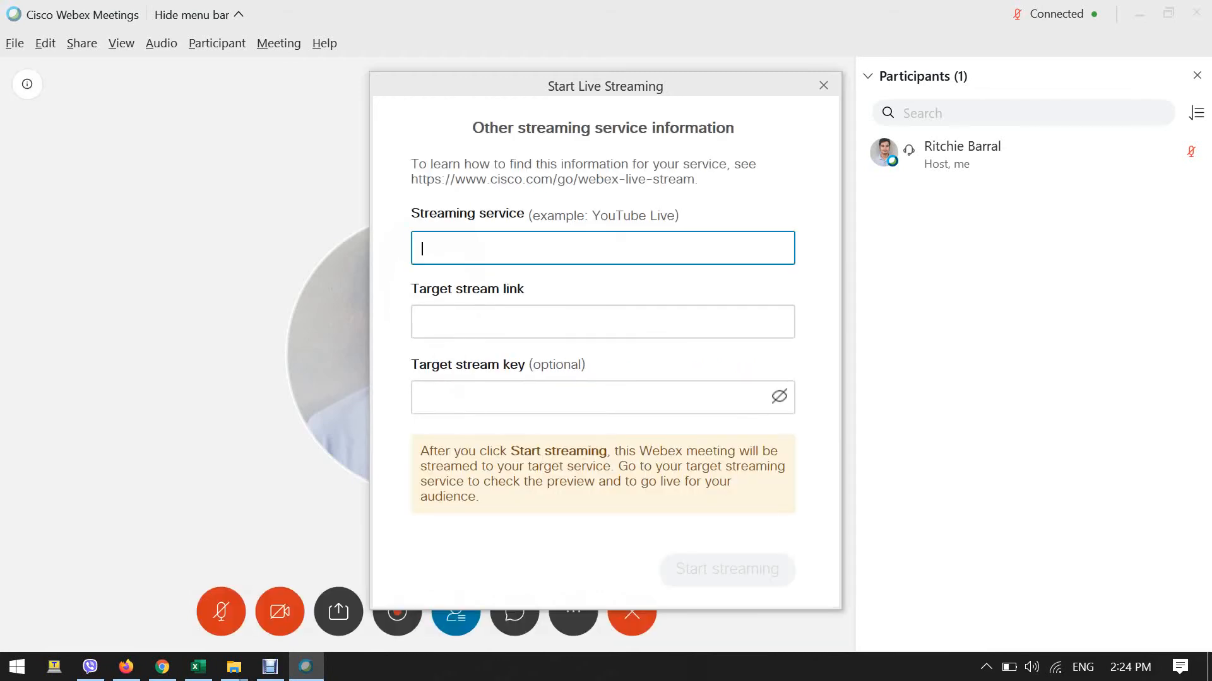
Step: Enter Youtube as the streaming service, review the link and key fields, then show participants
type("T")
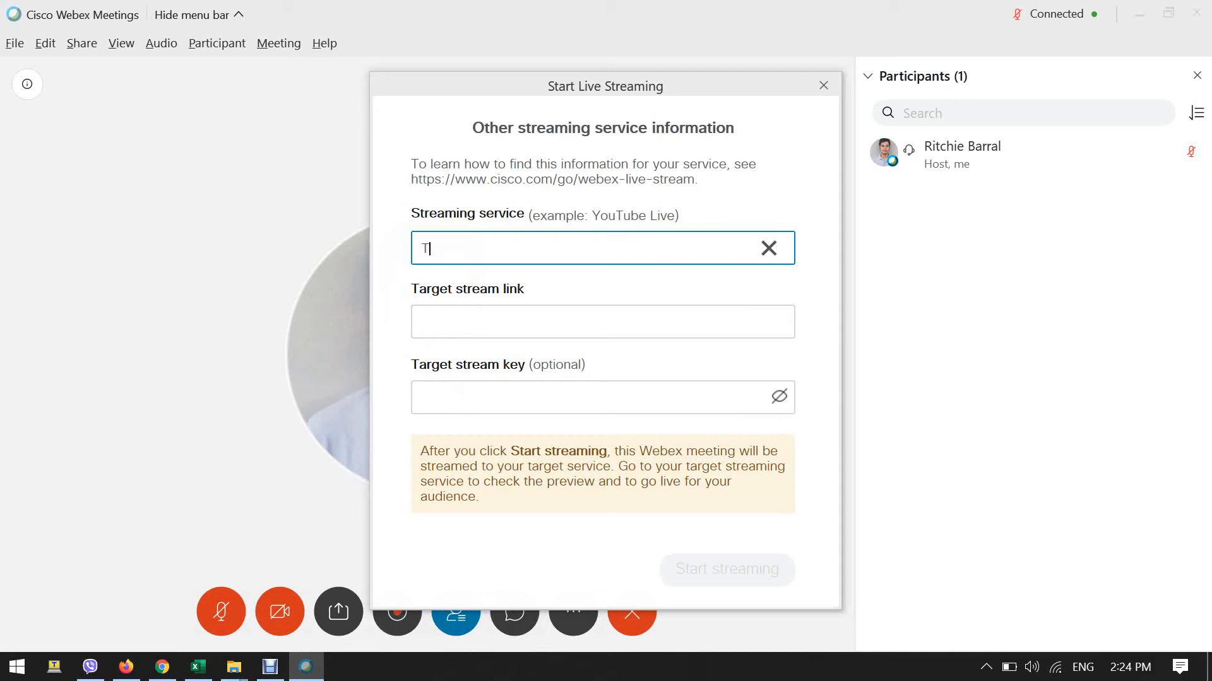
type("Youtube")
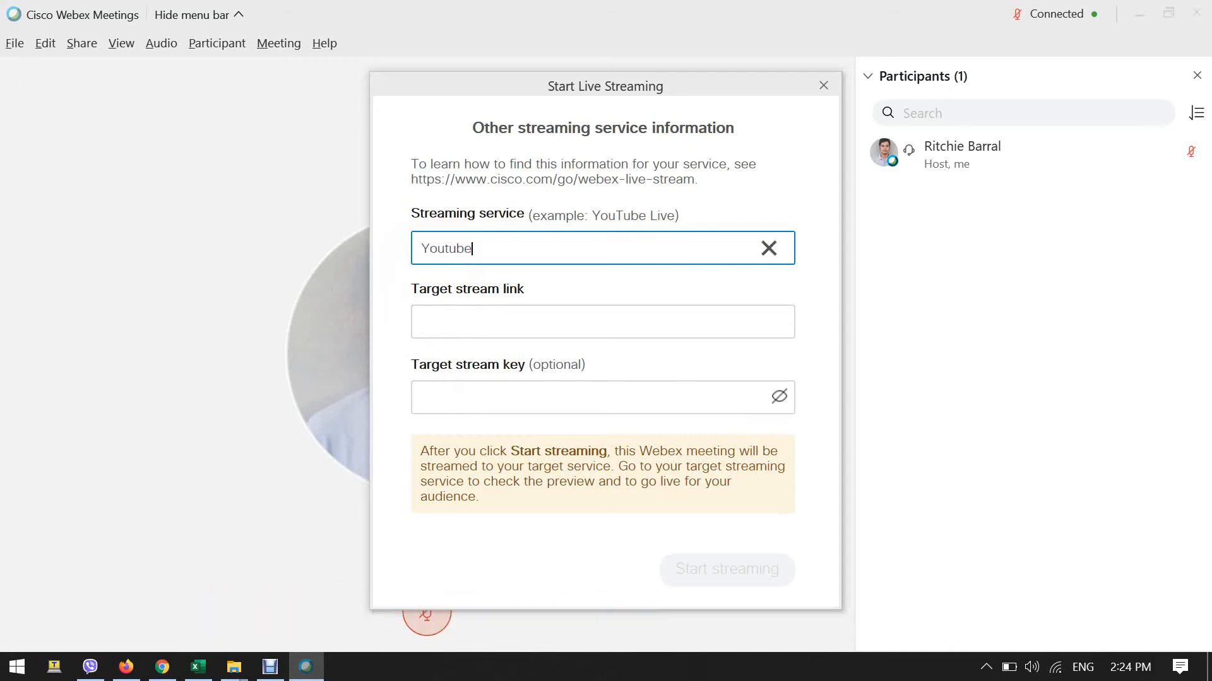
left_click(602, 321)
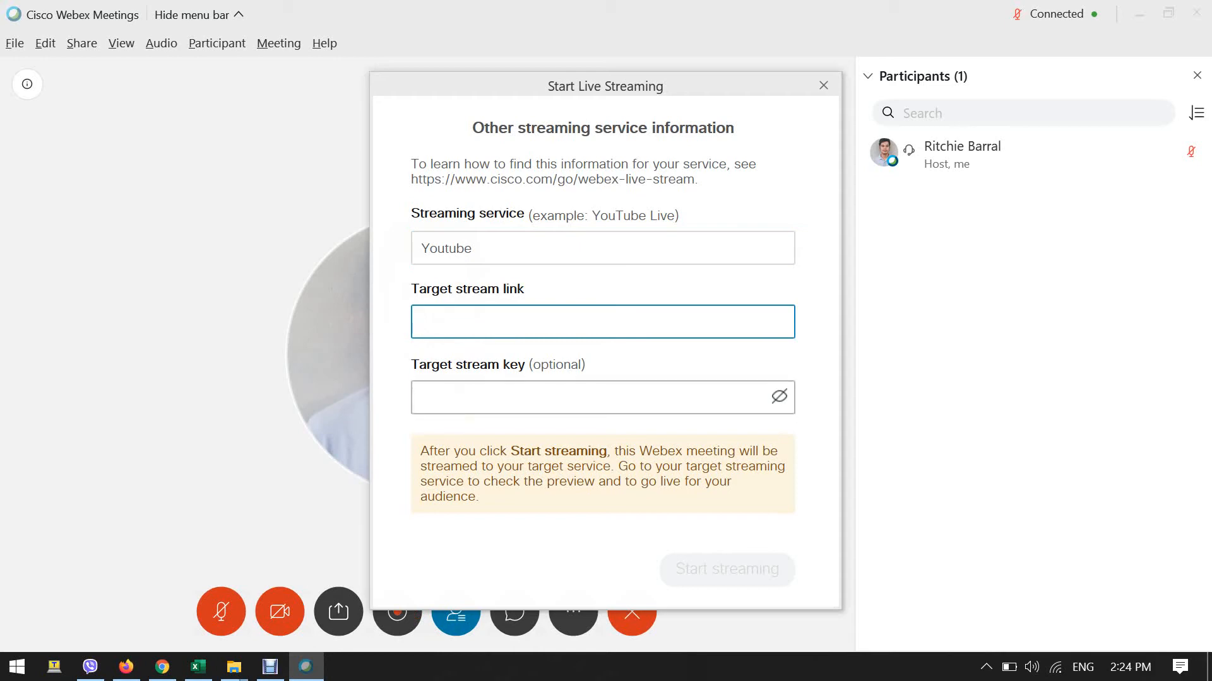
left_click(602, 396)
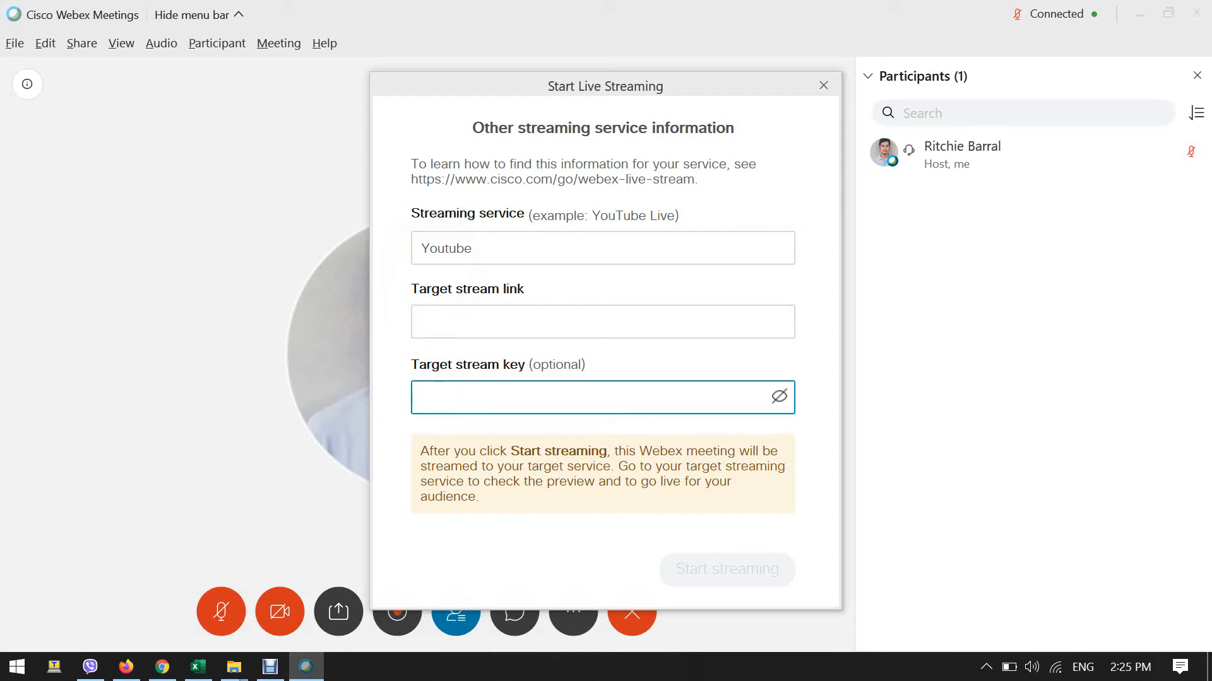
left_click(602, 321)
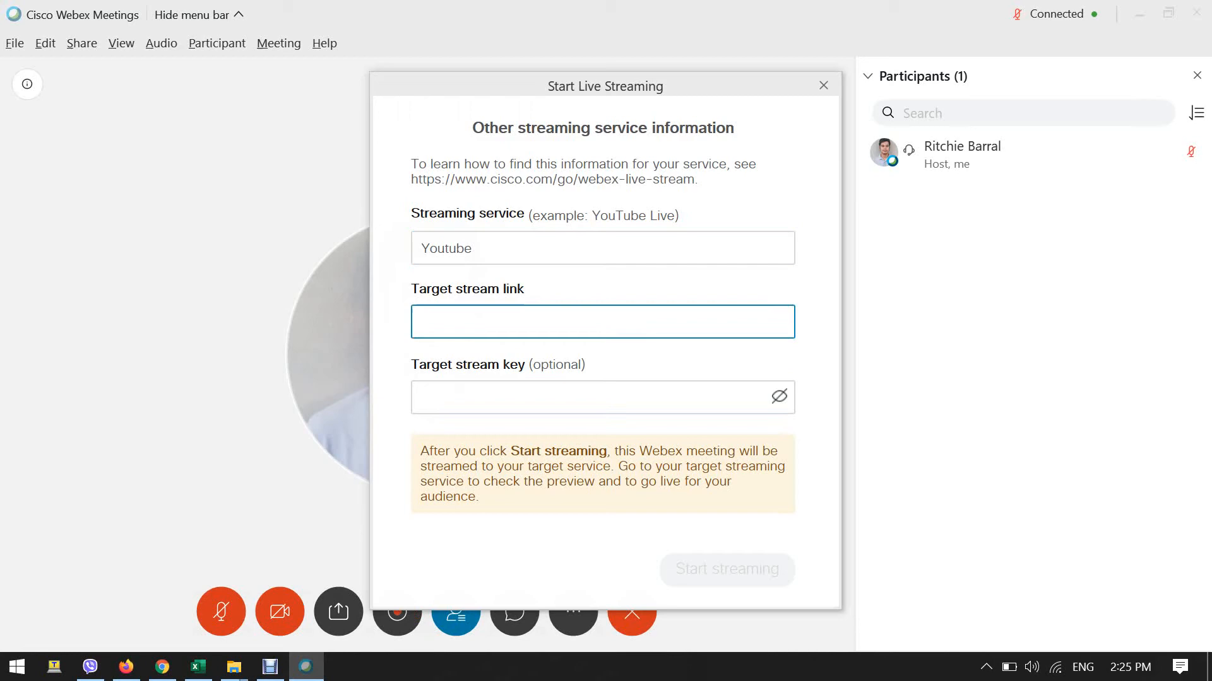
left_click(601, 397)
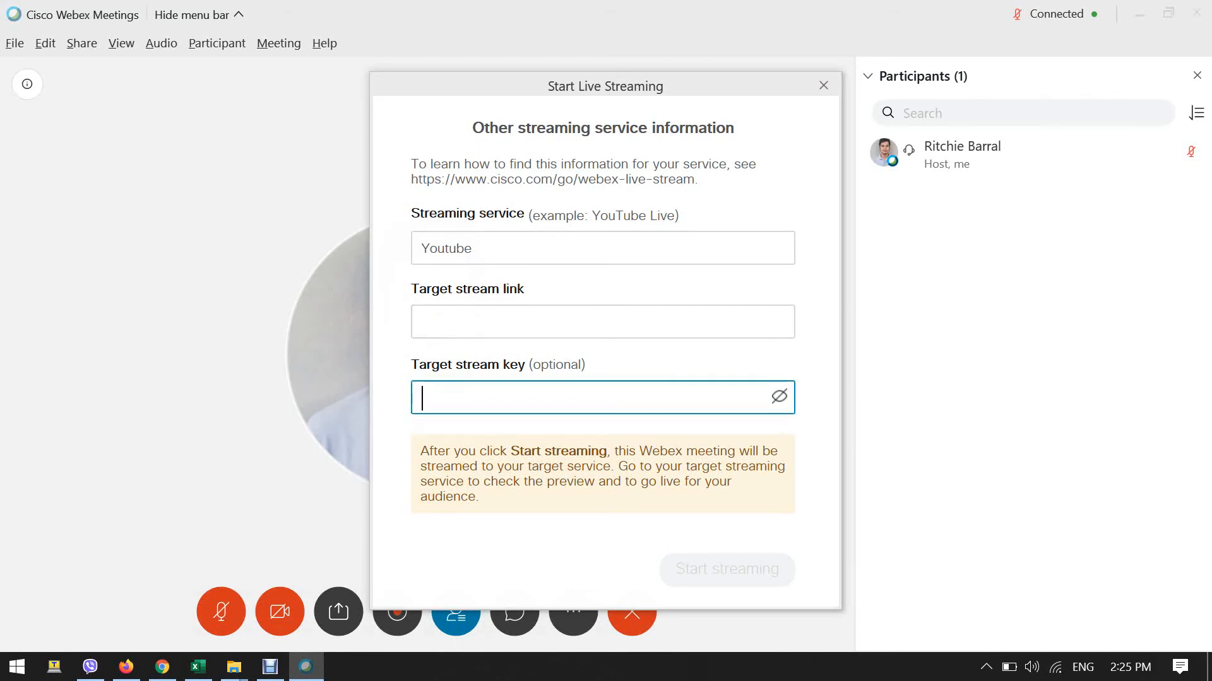
left_click(823, 85)
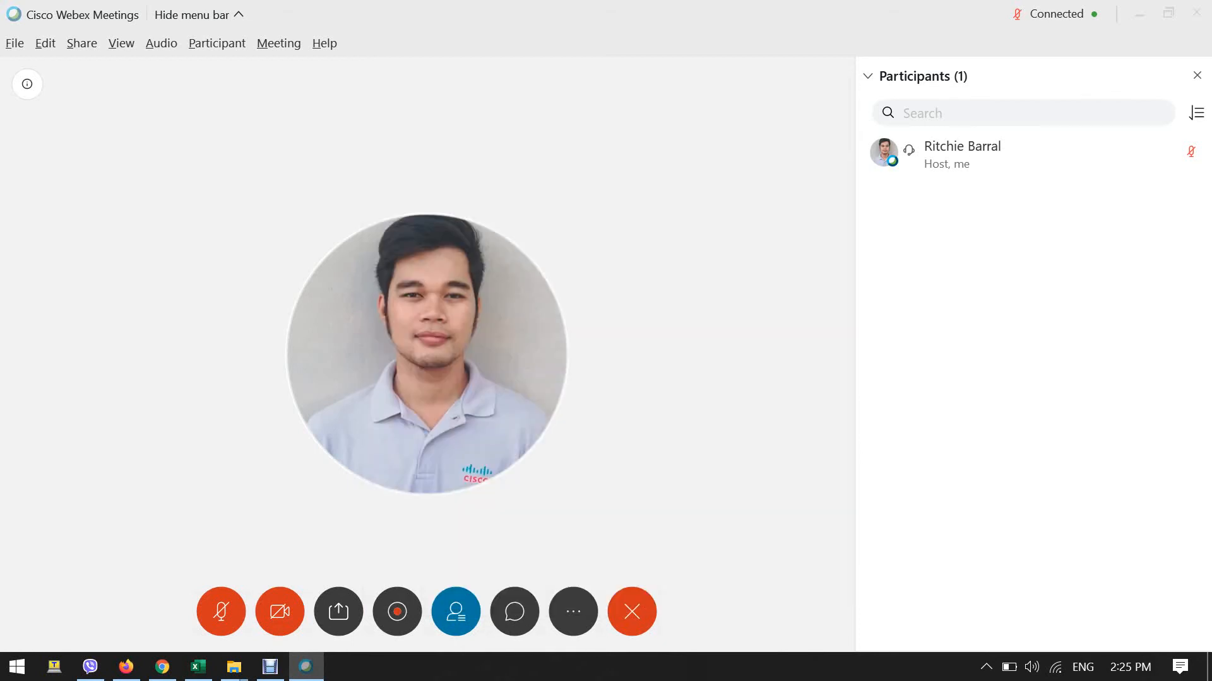
Step: Begin live streaming setup from the More options menu
left_click(572, 611)
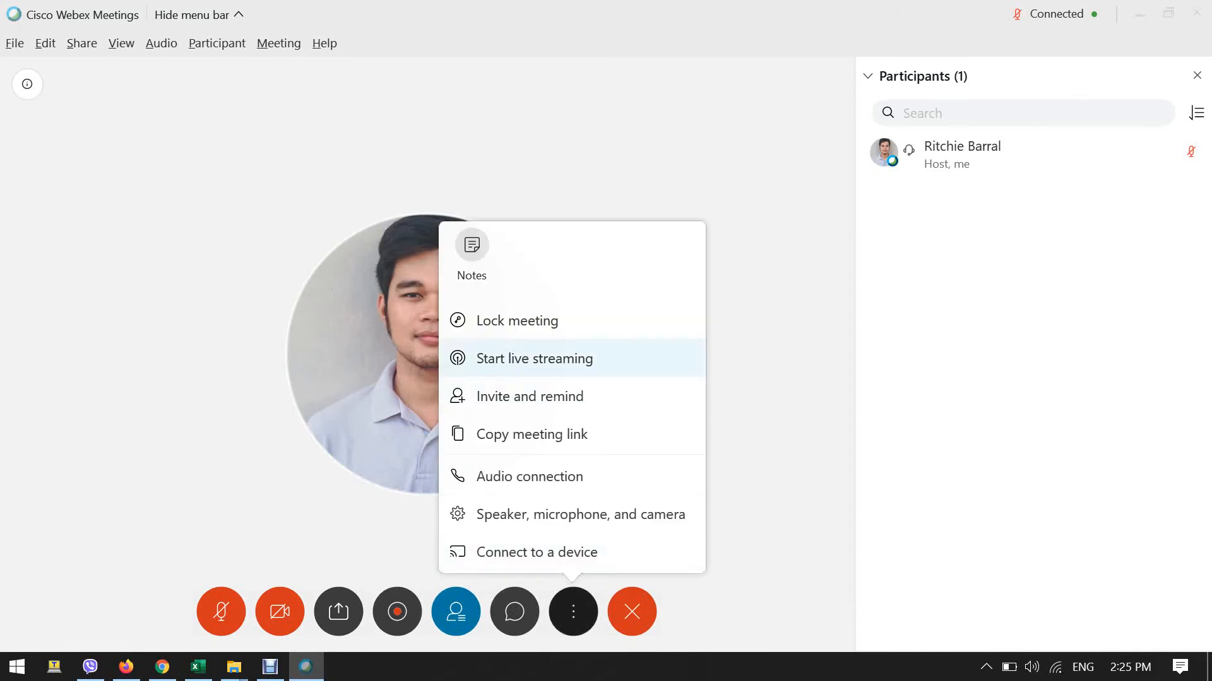
left_click(532, 359)
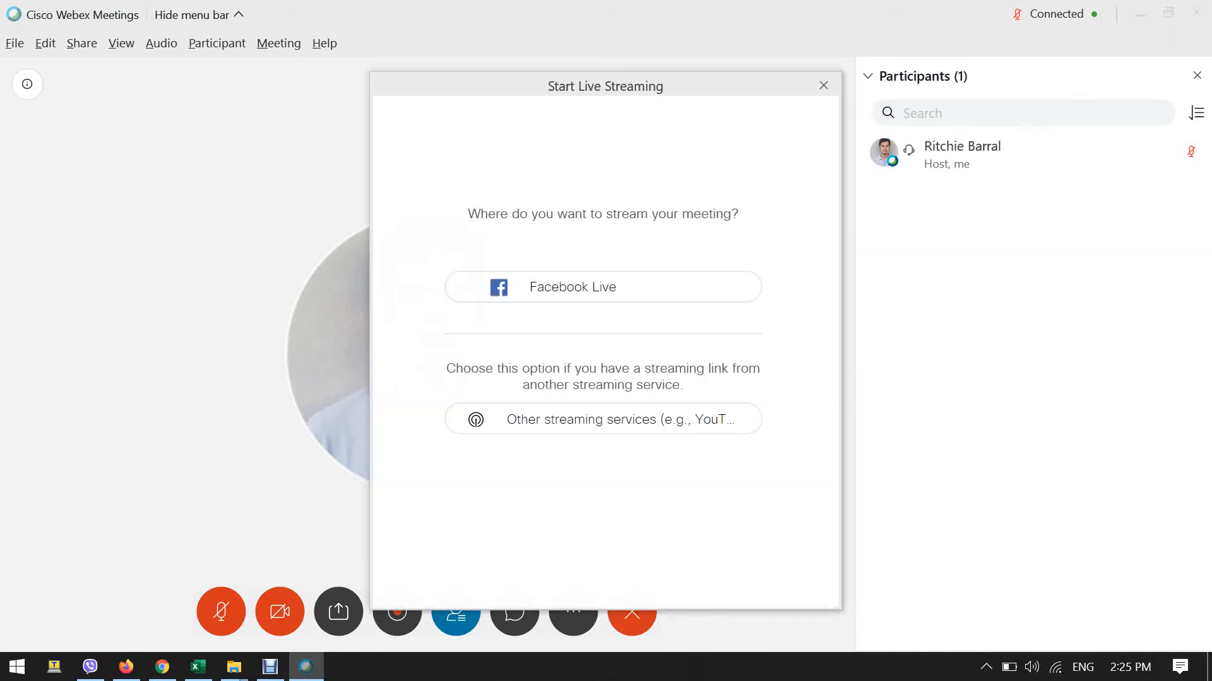
mouse_move(602, 286)
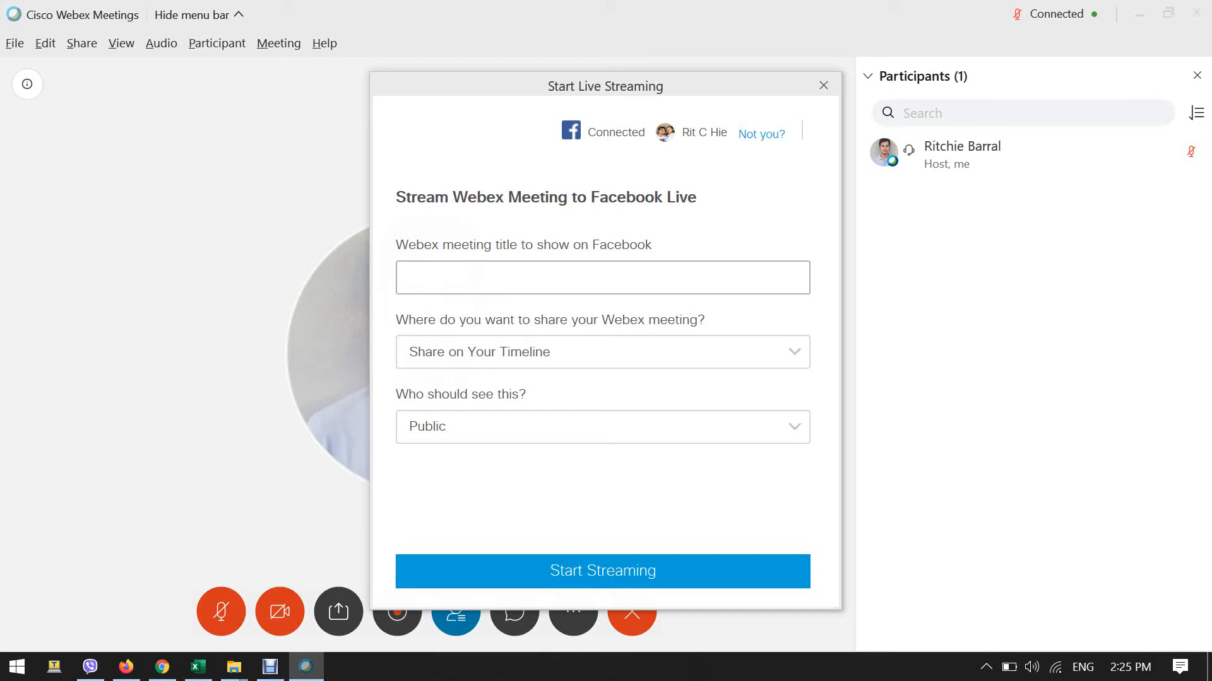
Step: Enter 'Webex Streaming Live Test' as the Facebook stream title
left_click(602, 278)
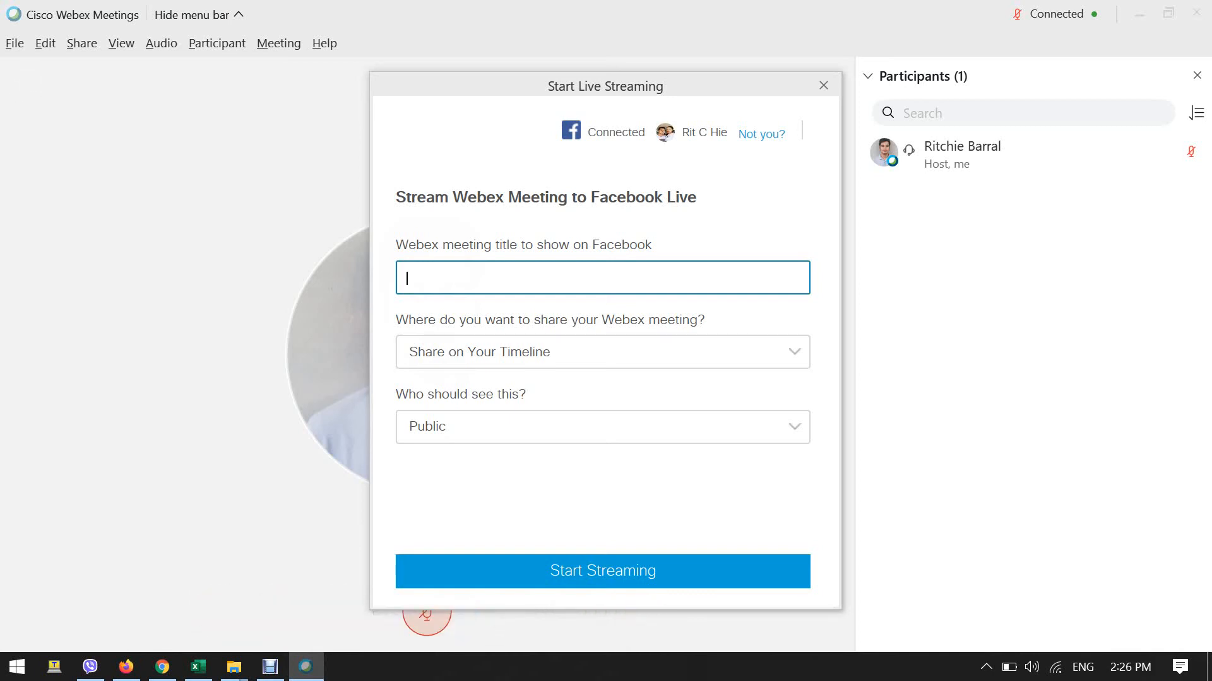
type("Webex")
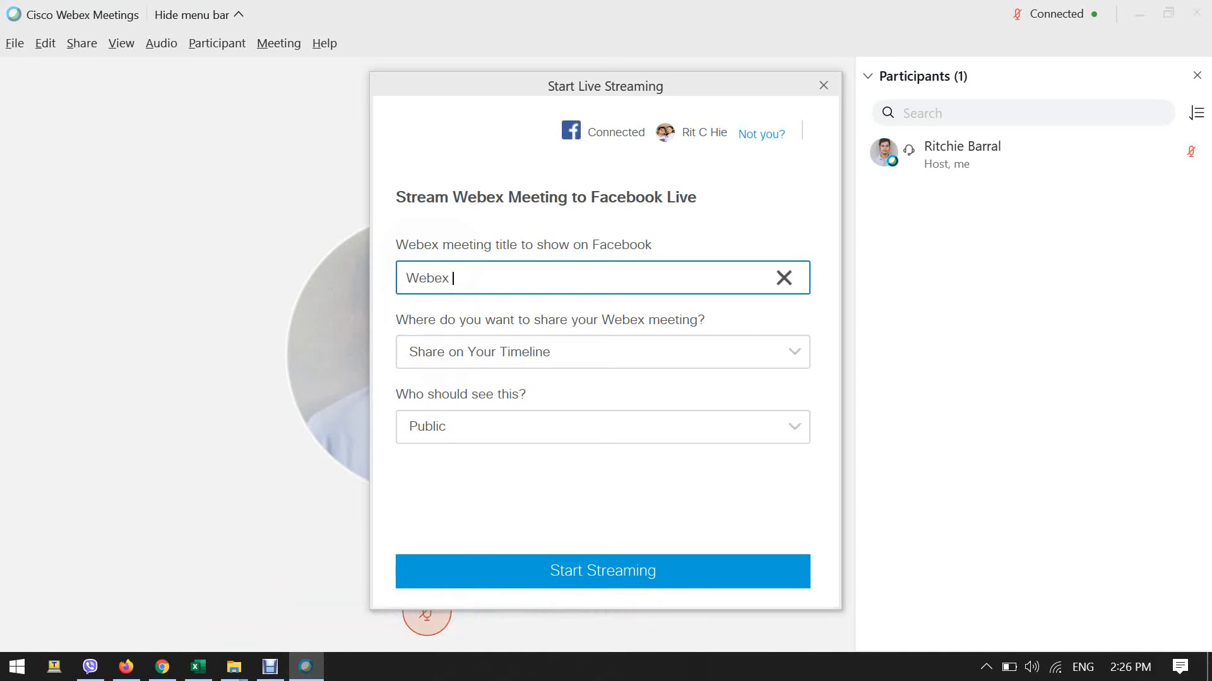
type("Streaming Lv")
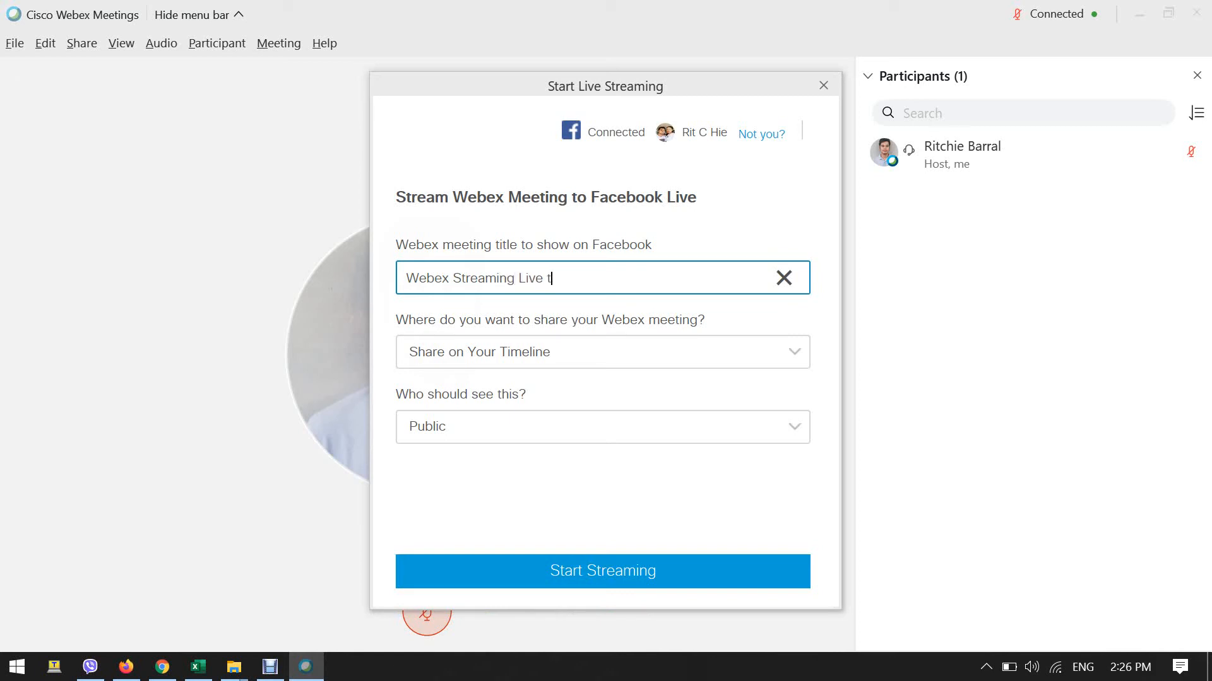
type("est")
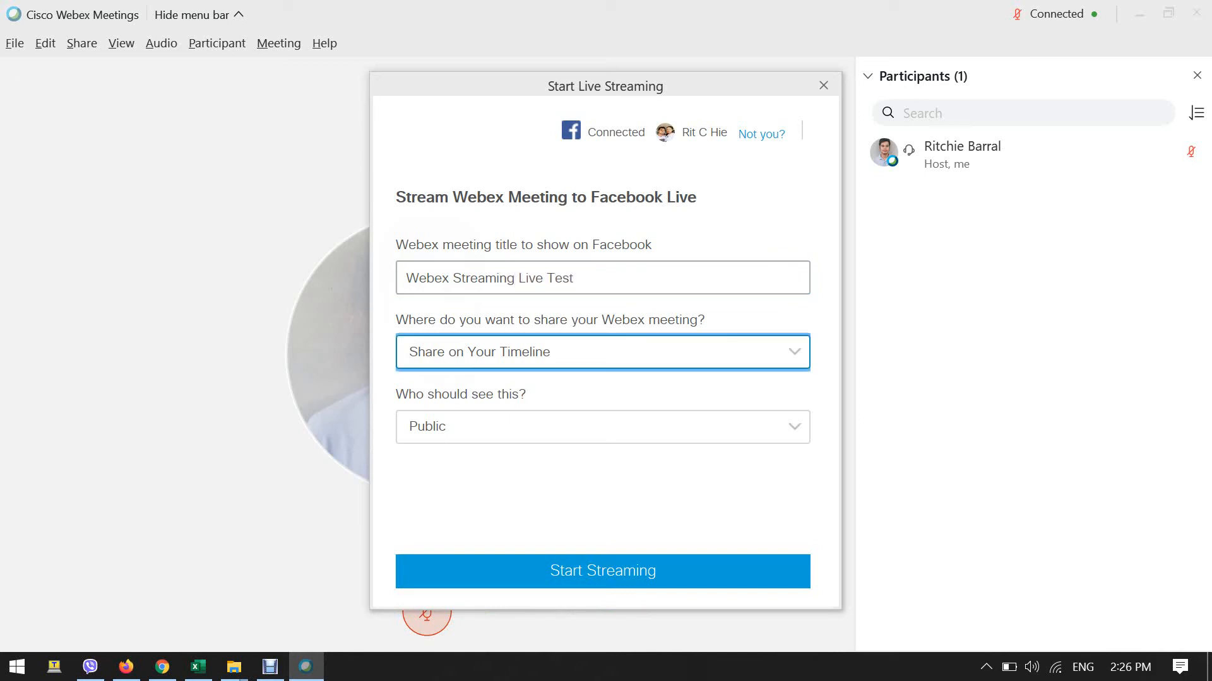
Step: Keep sharing on your timeline after checking group options, and start streaming
left_click(602, 352)
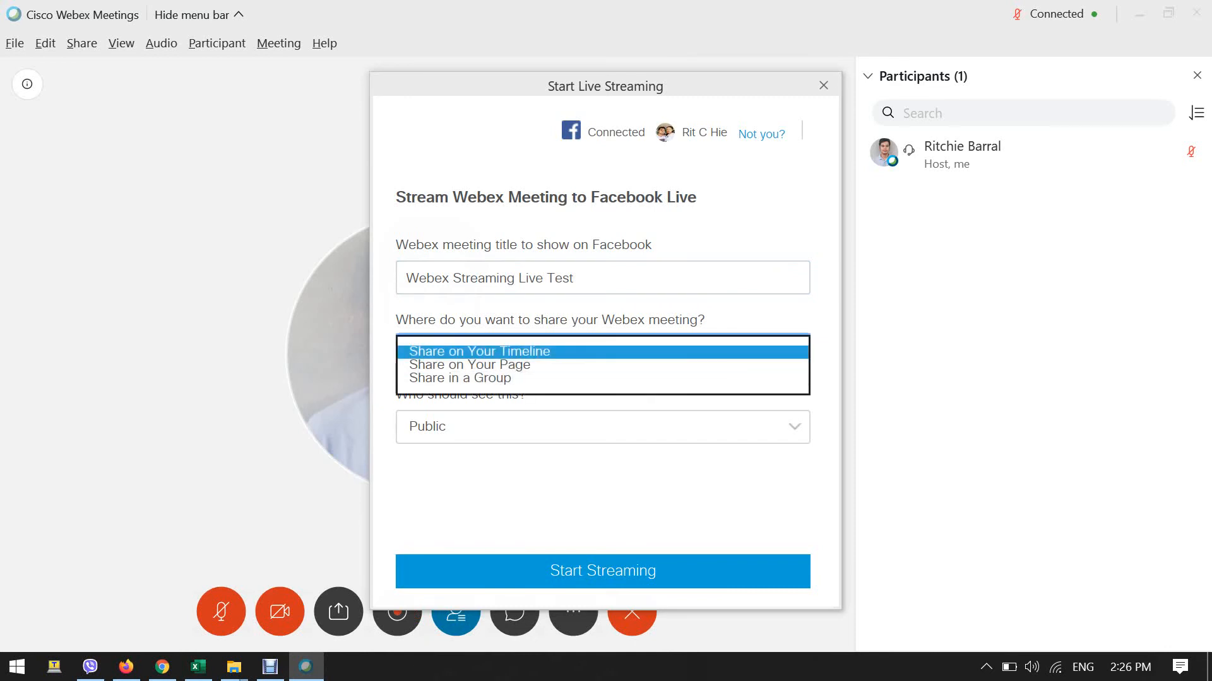
left_click(477, 351)
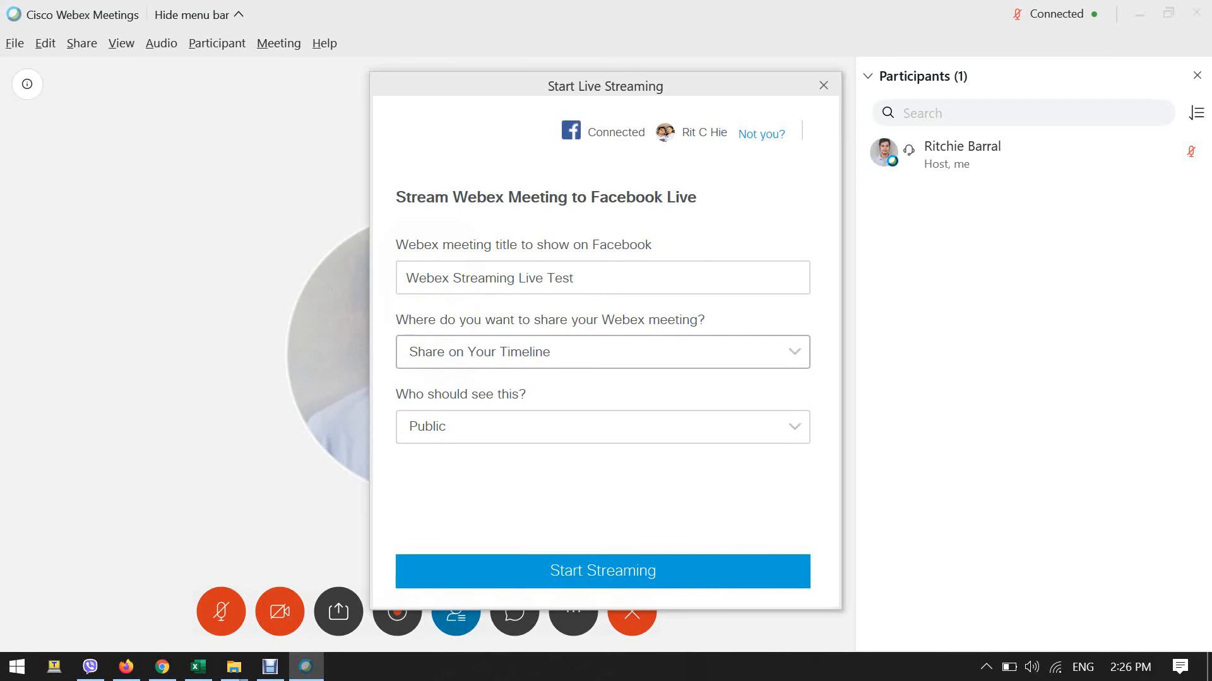
left_click(602, 351)
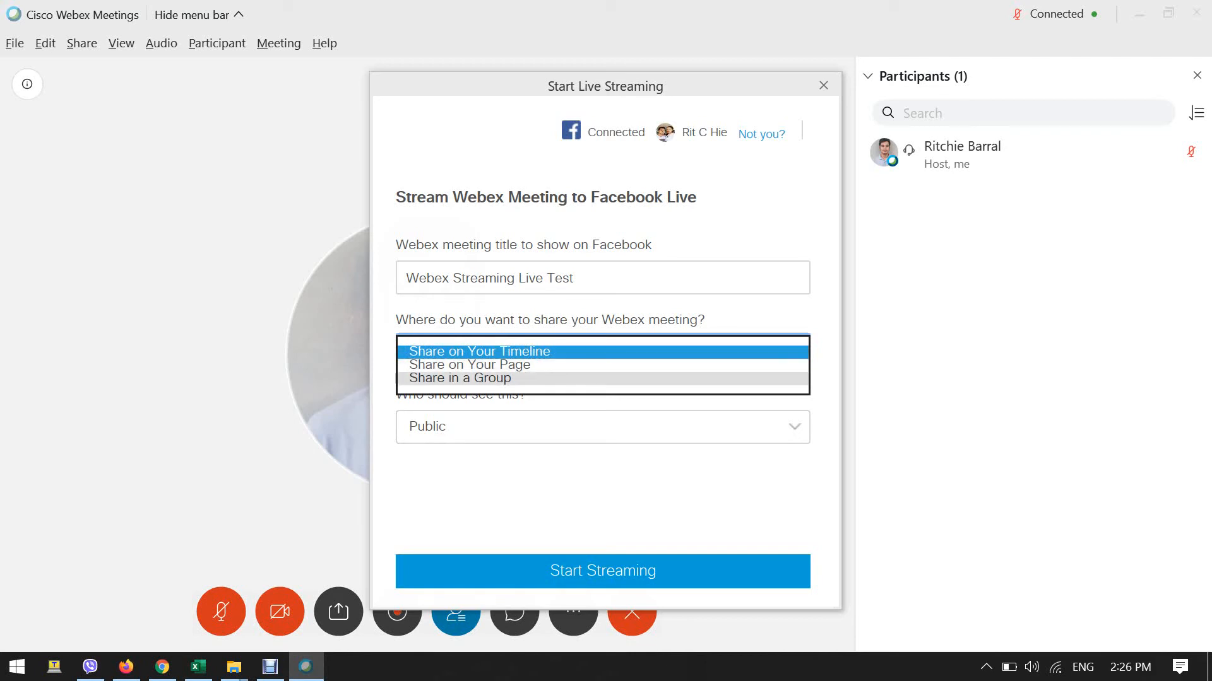
left_click(459, 378)
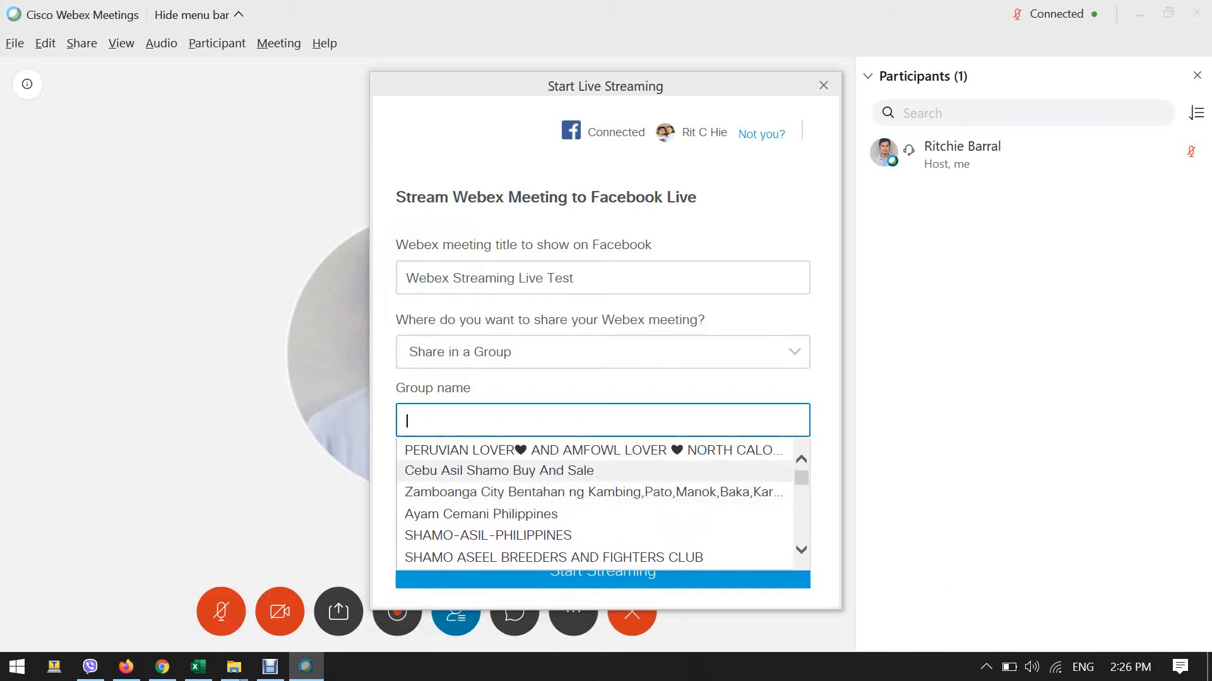
left_click(593, 450)
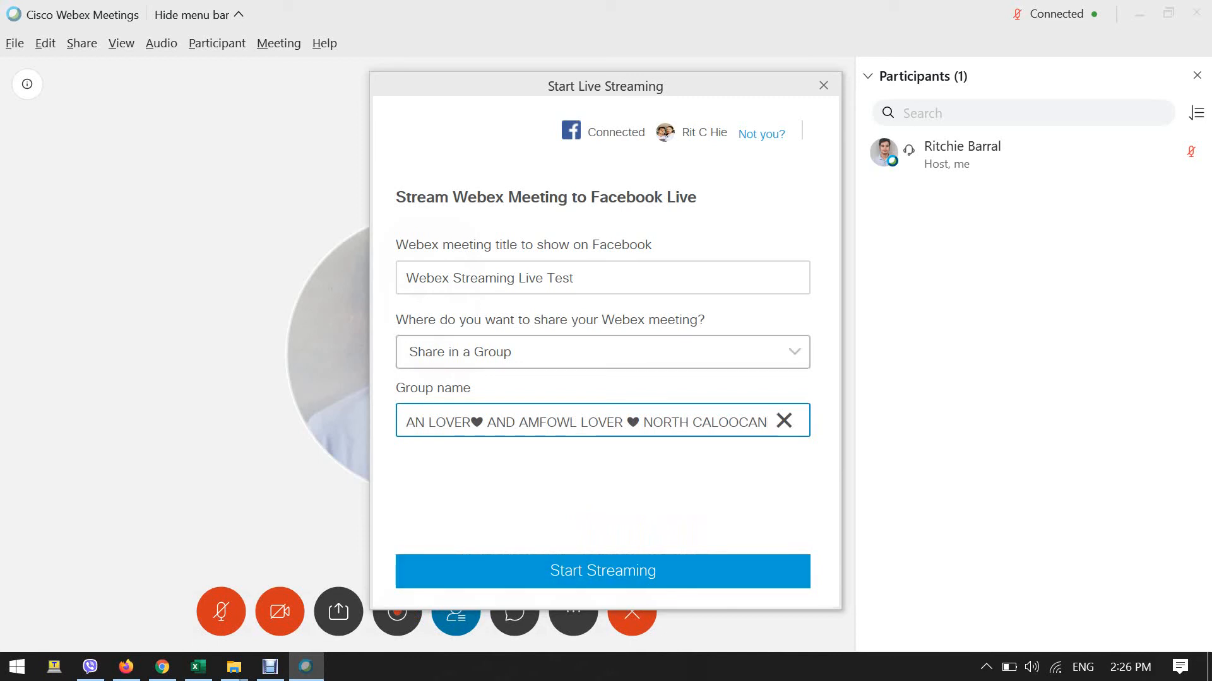
left_click(602, 352)
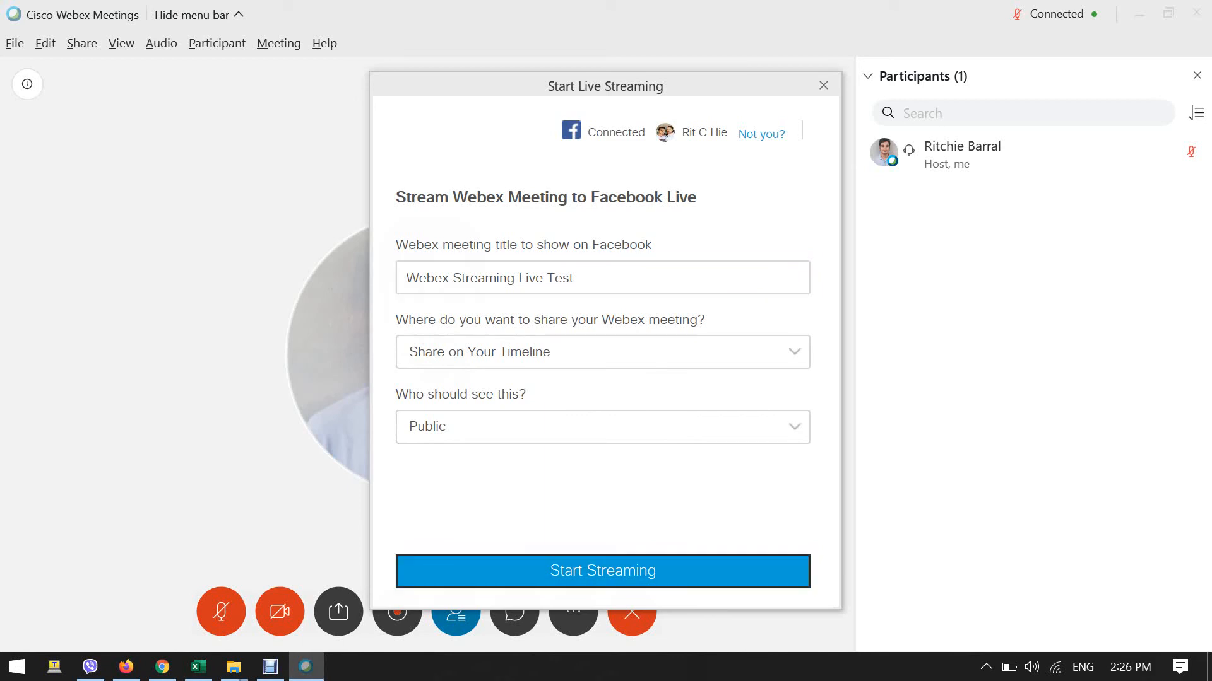
left_click(602, 571)
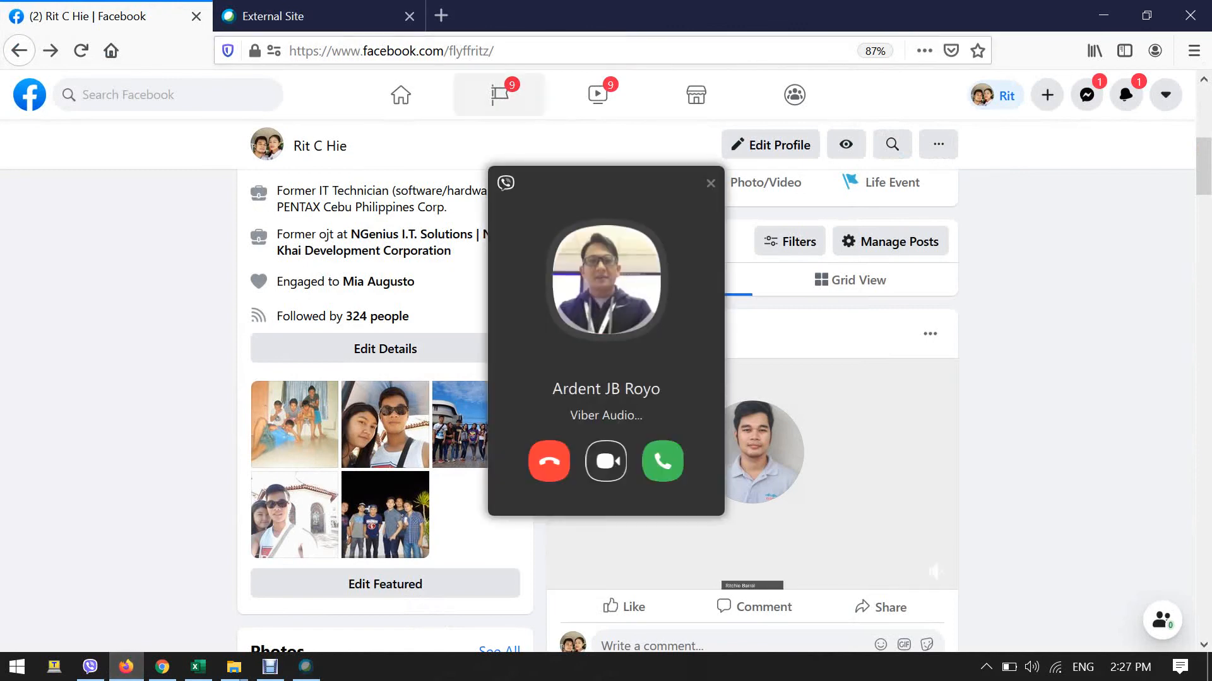
Step: Dismiss the call notification, scroll Facebook to the live post and expand its video
left_click(709, 183)
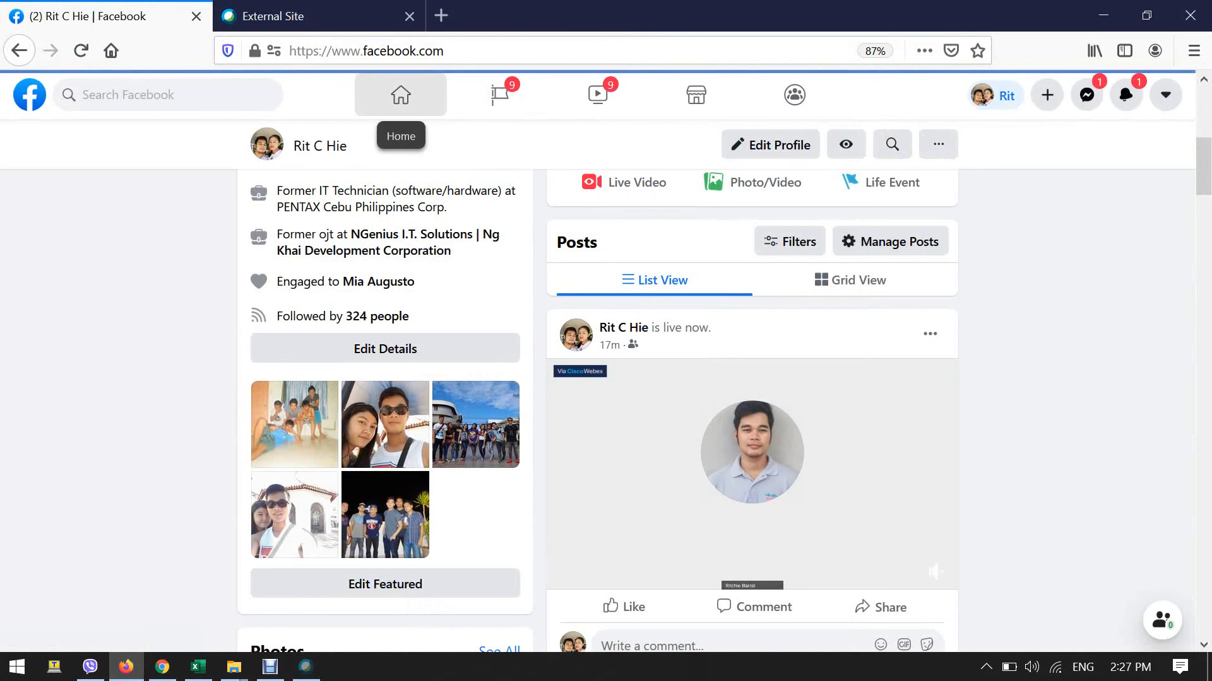
left_click(400, 94)
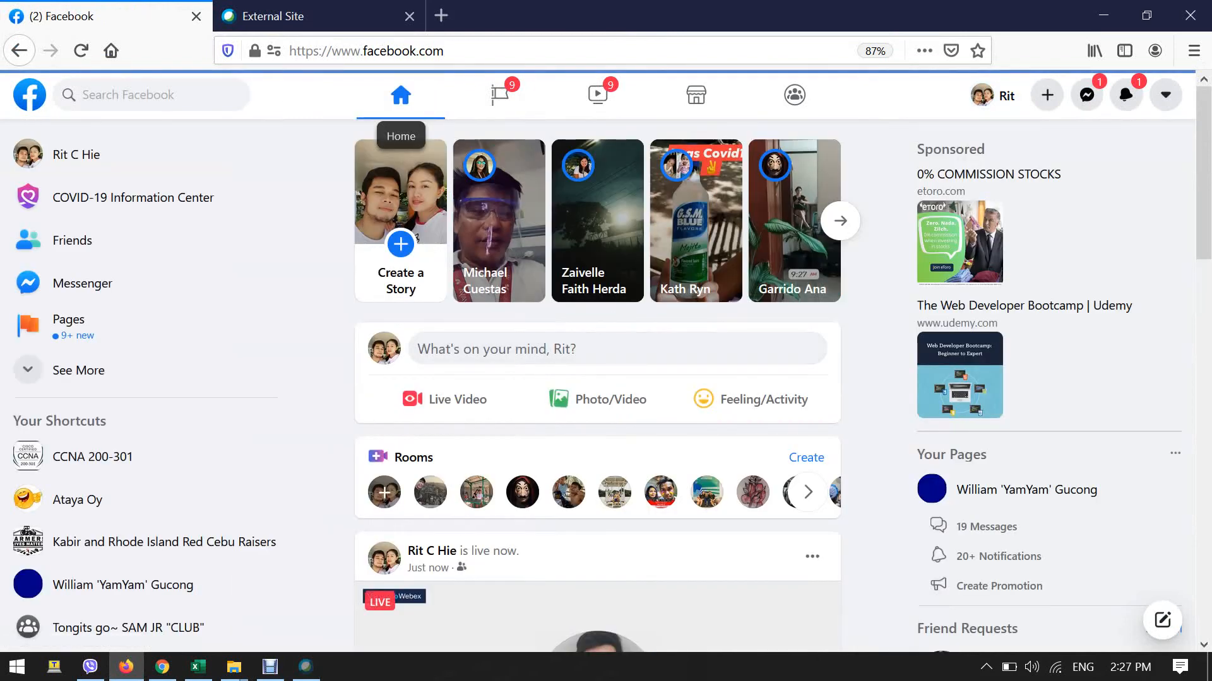
scroll("down", 3)
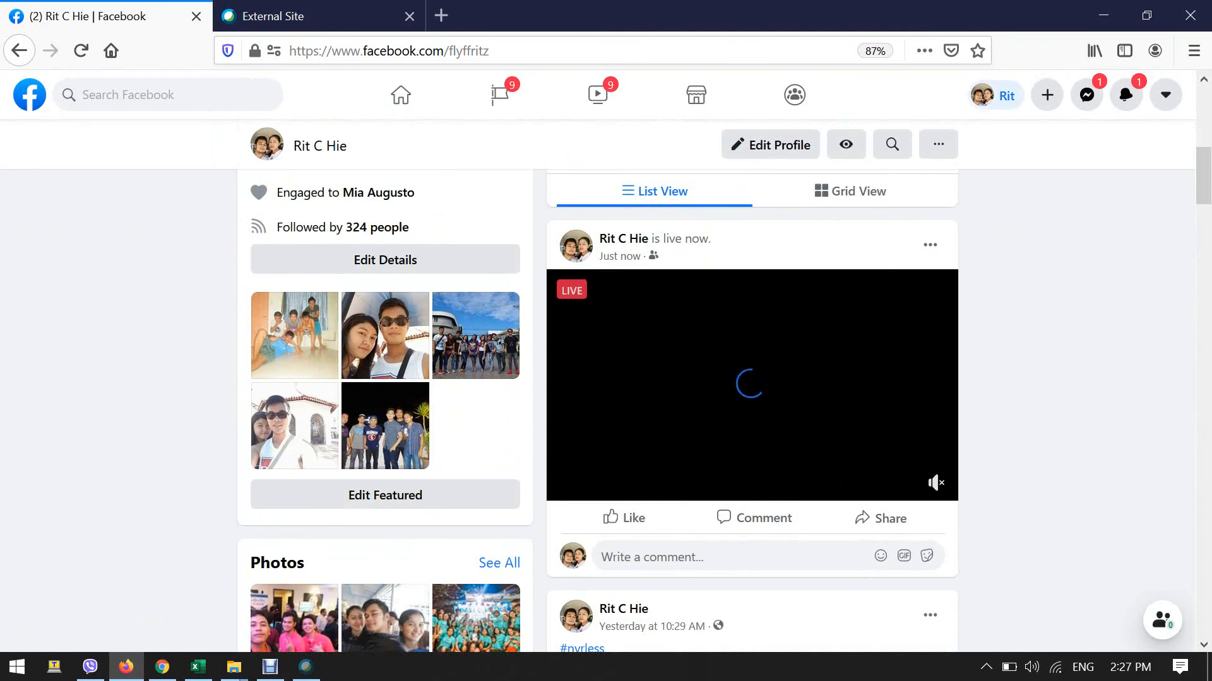
mouse_move(749, 384)
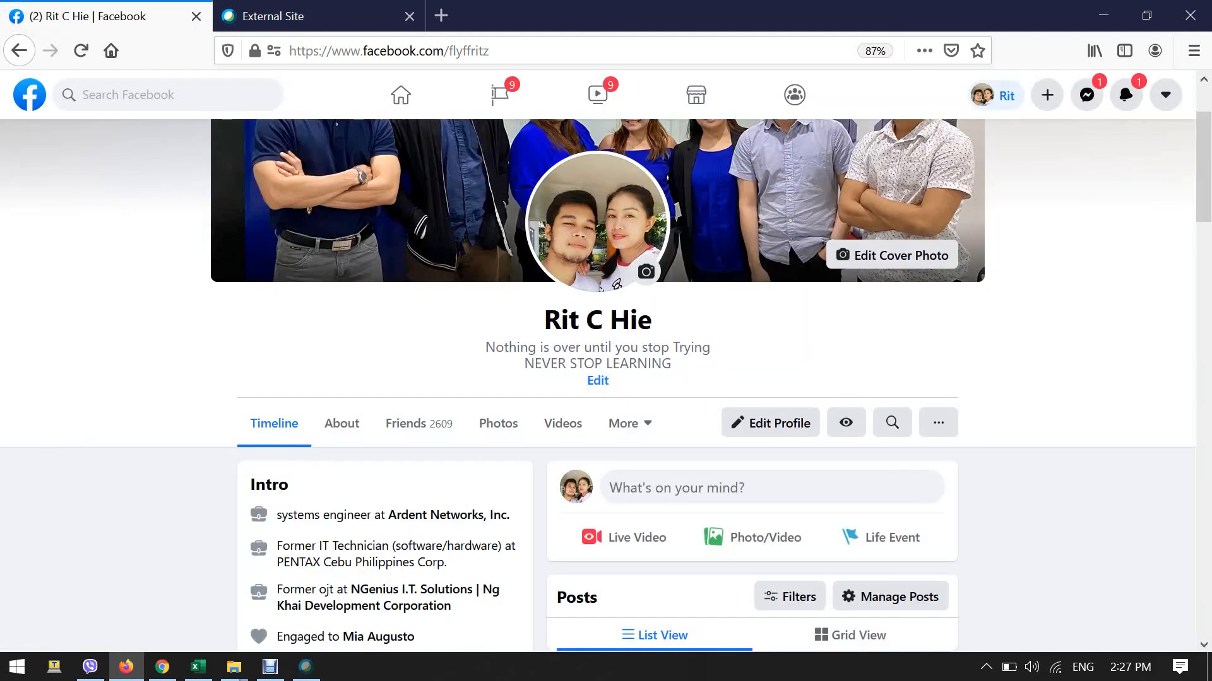
scroll("down", 3)
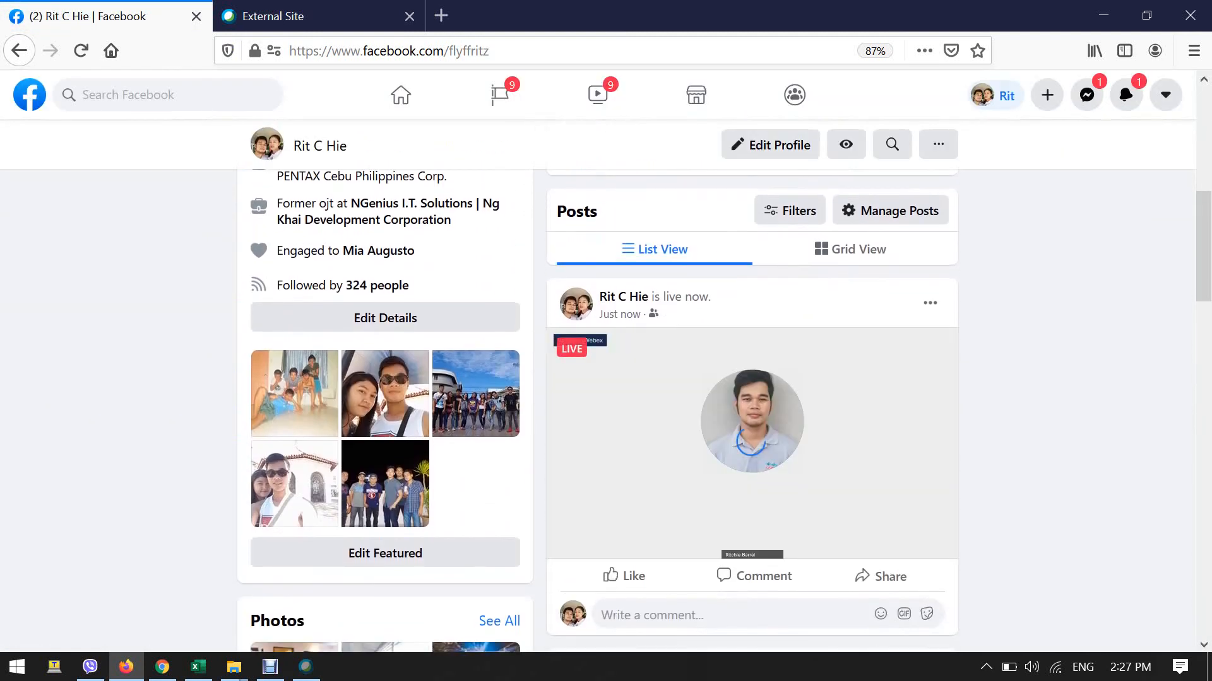
left_click(751, 420)
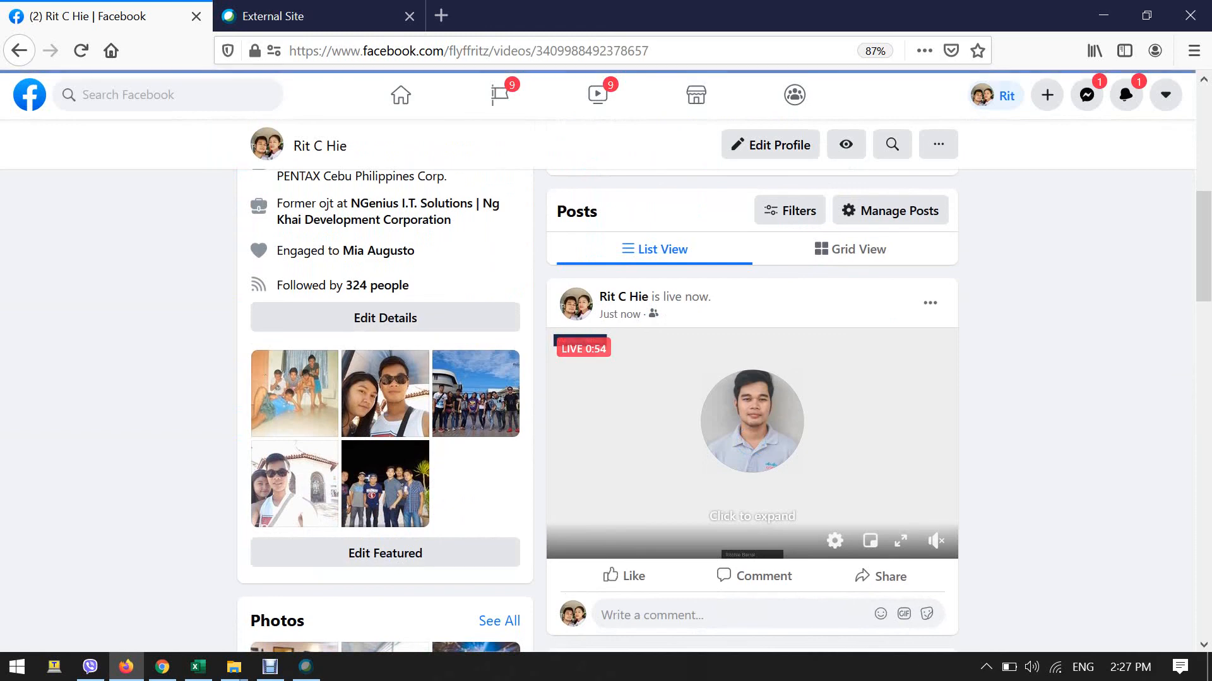
left_click(750, 433)
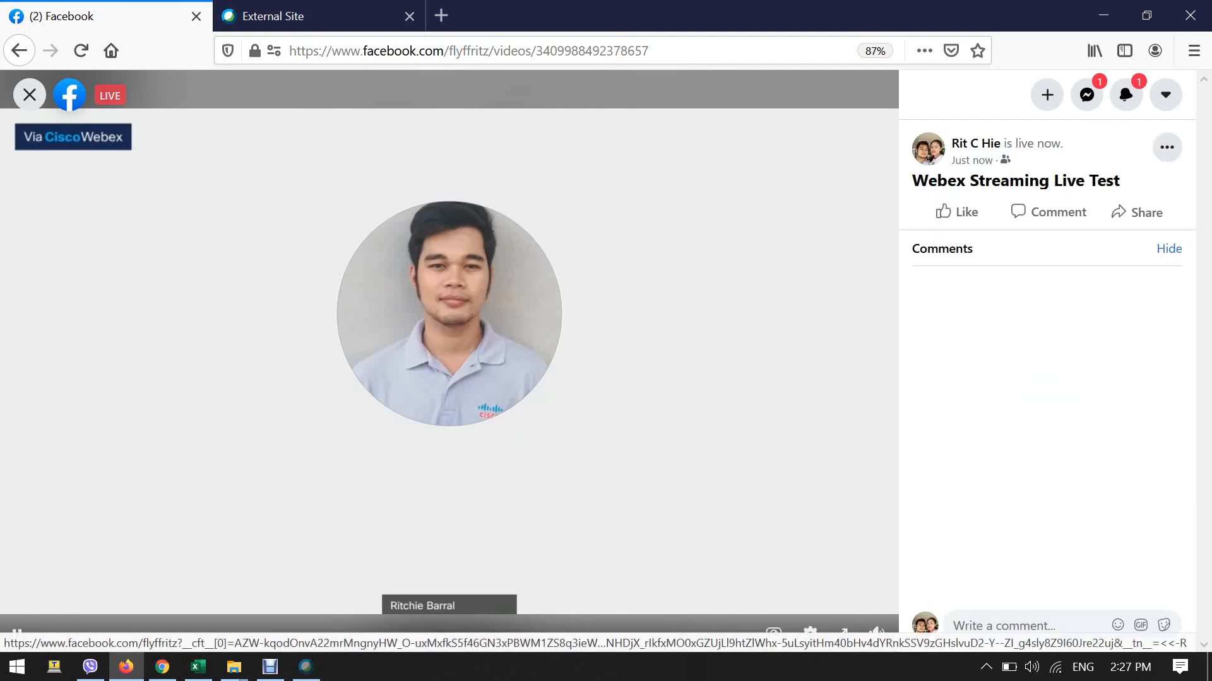
Step: Return to the live Webex meeting and continue to the external website
left_click(306, 667)
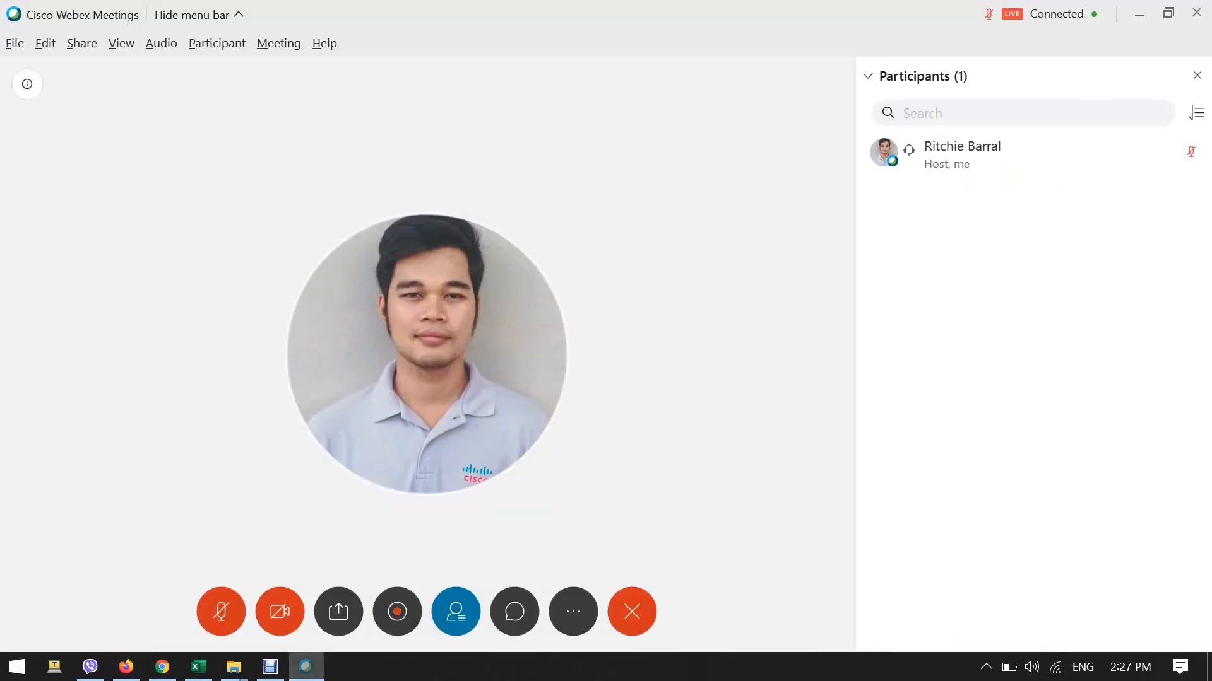
left_click(631, 612)
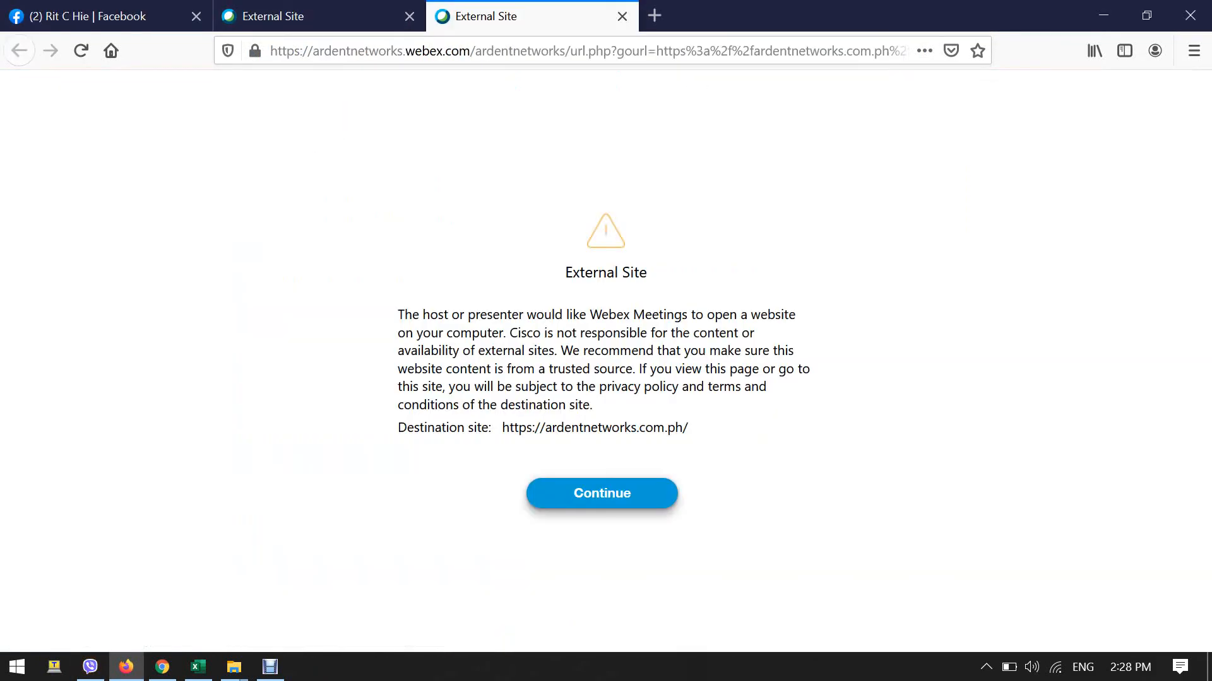
left_click(602, 492)
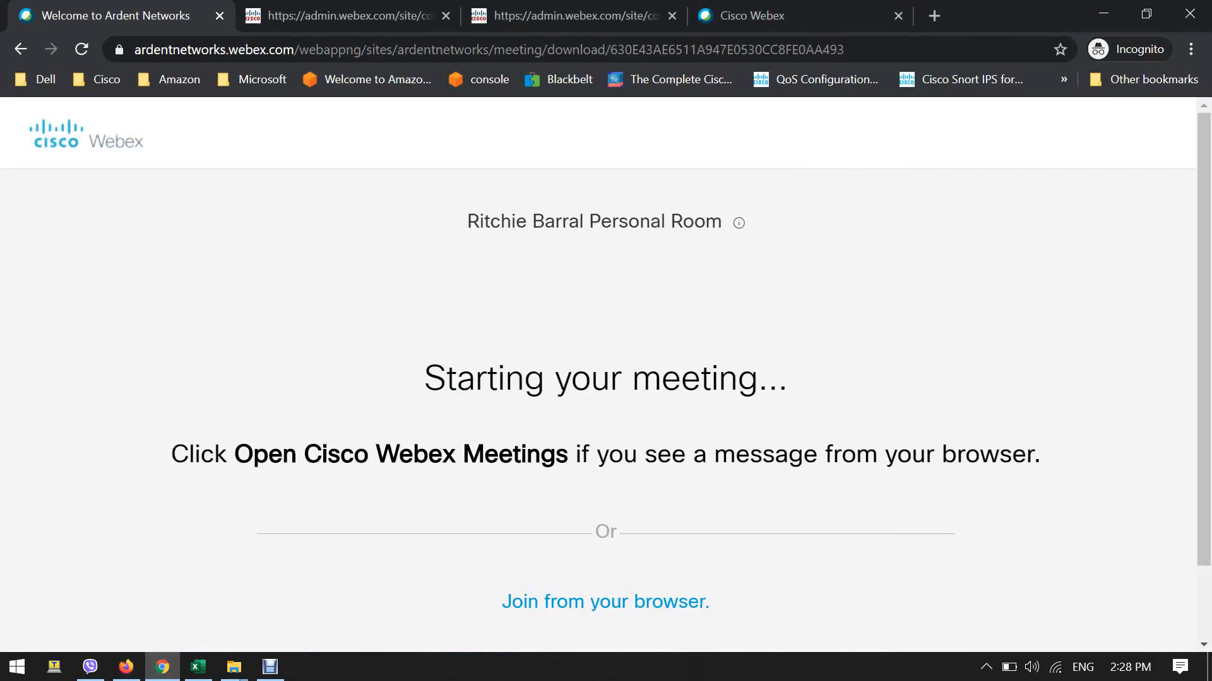